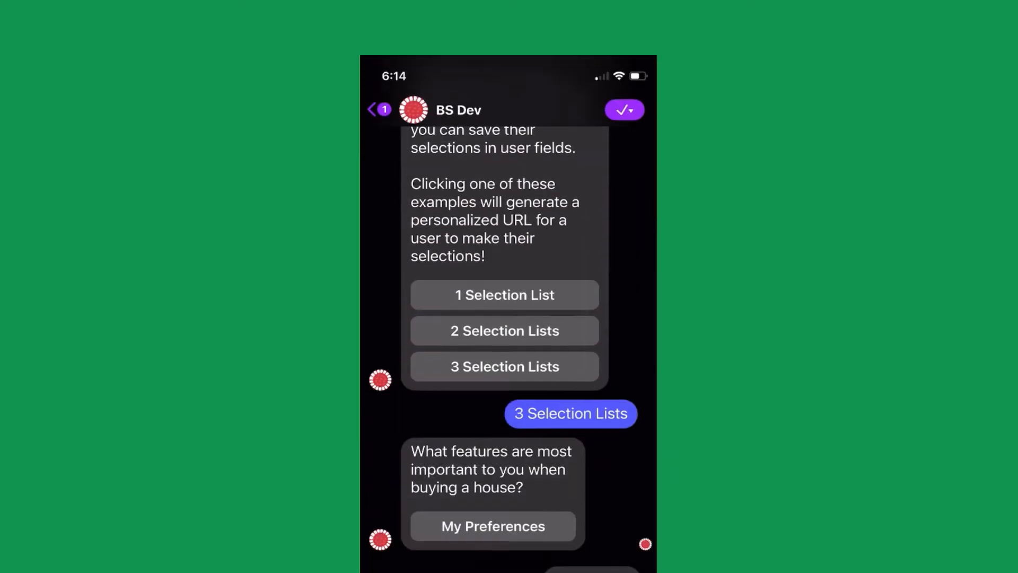
- Request the '2 Selection Lists' example from the restaurant bot in Messenger
click(493, 526)
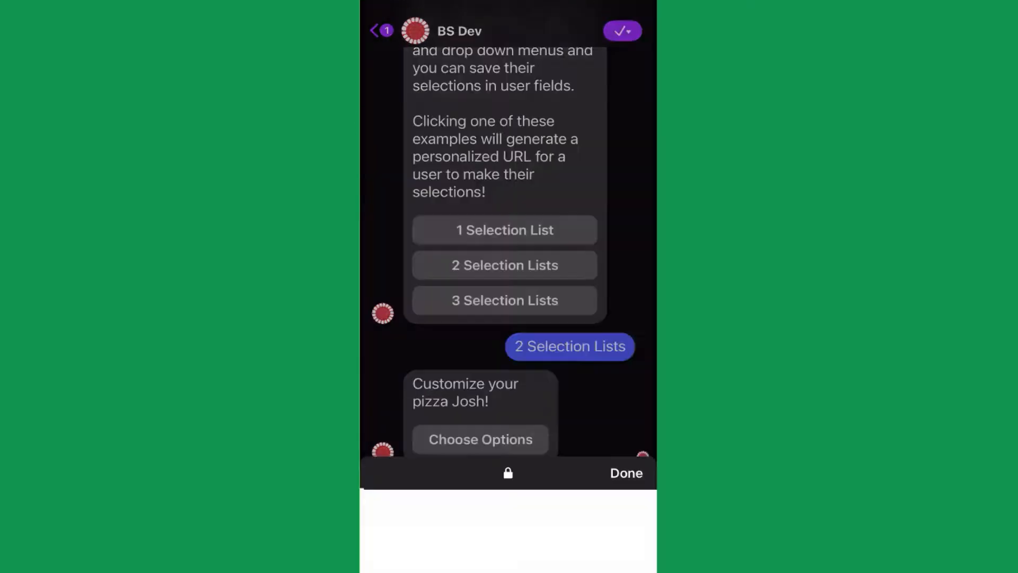
- Customise the pizza as Large with Mushrooms and Pepperoni, quantity 4, totalling US$96.00
click(479, 439)
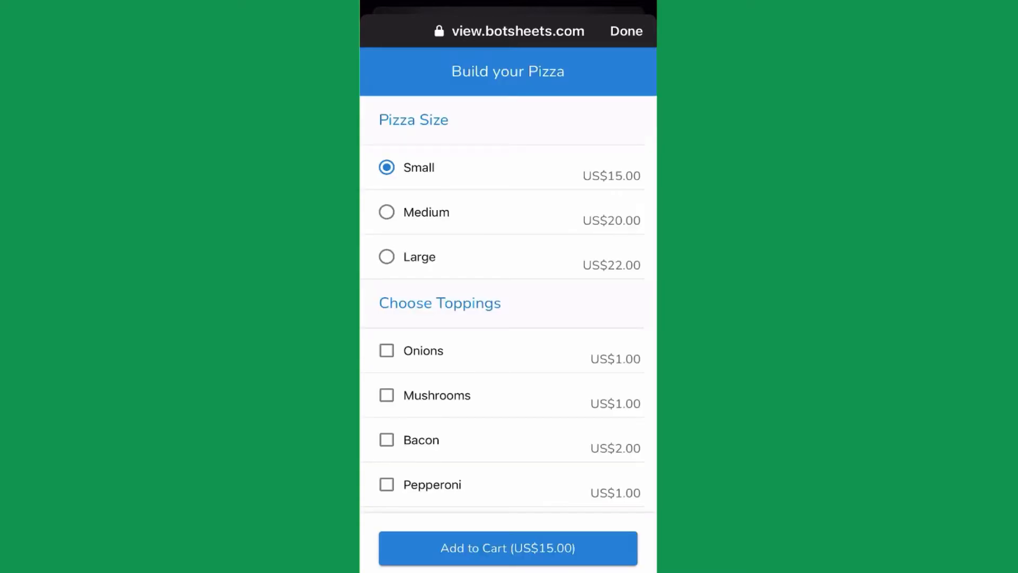
click(386, 256)
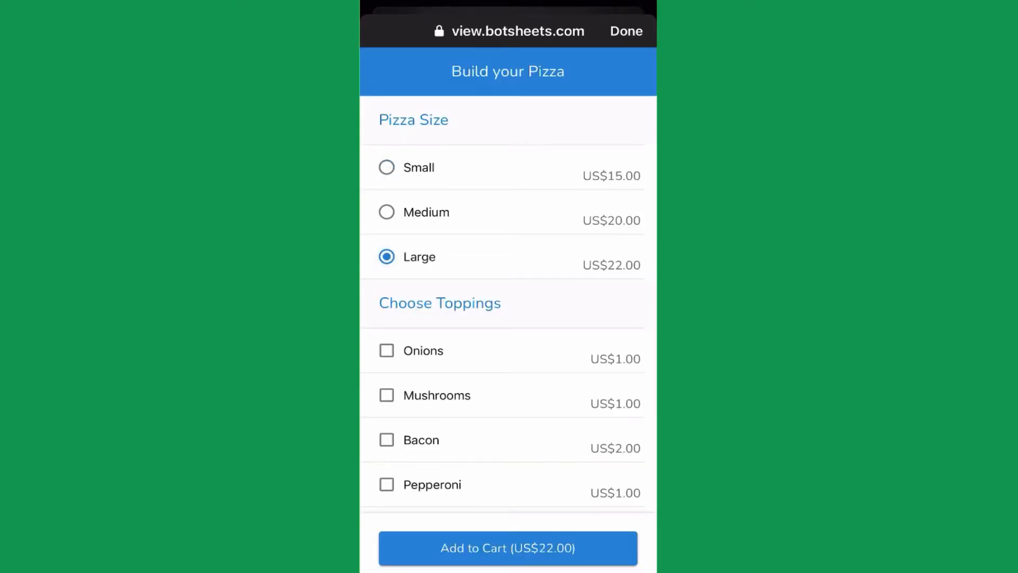
click(386, 395)
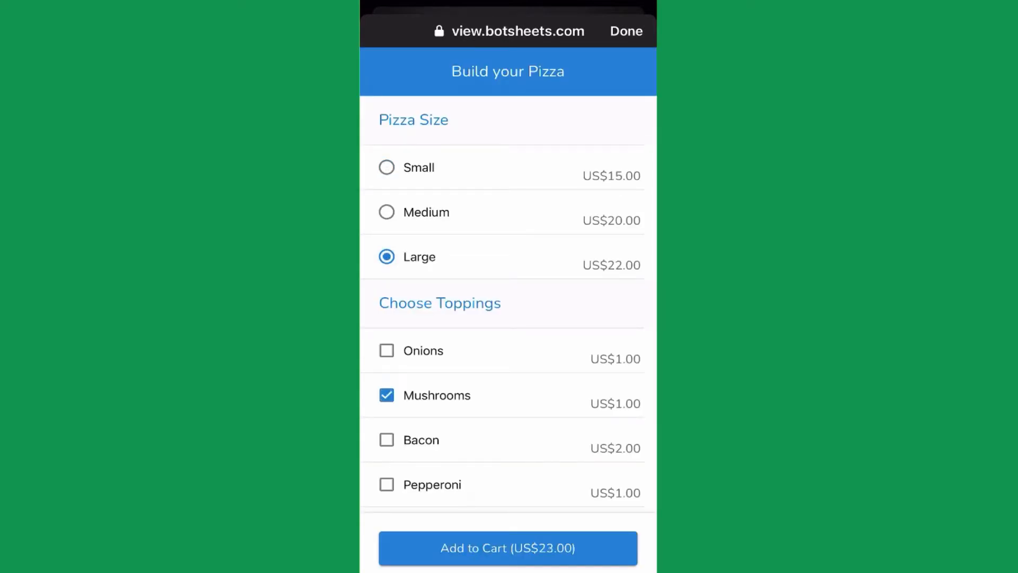
click(386, 485)
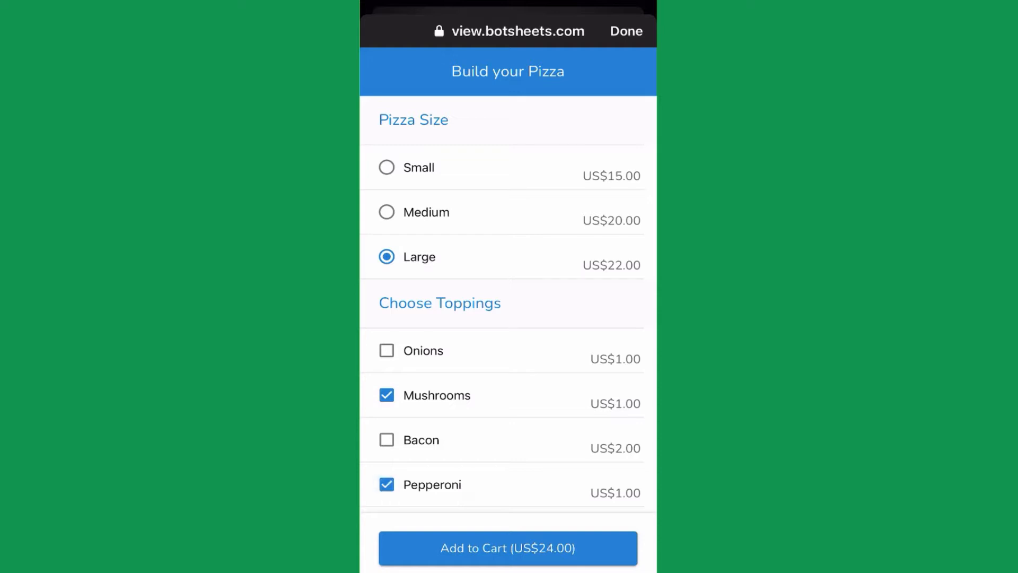
scroll(down, 3)
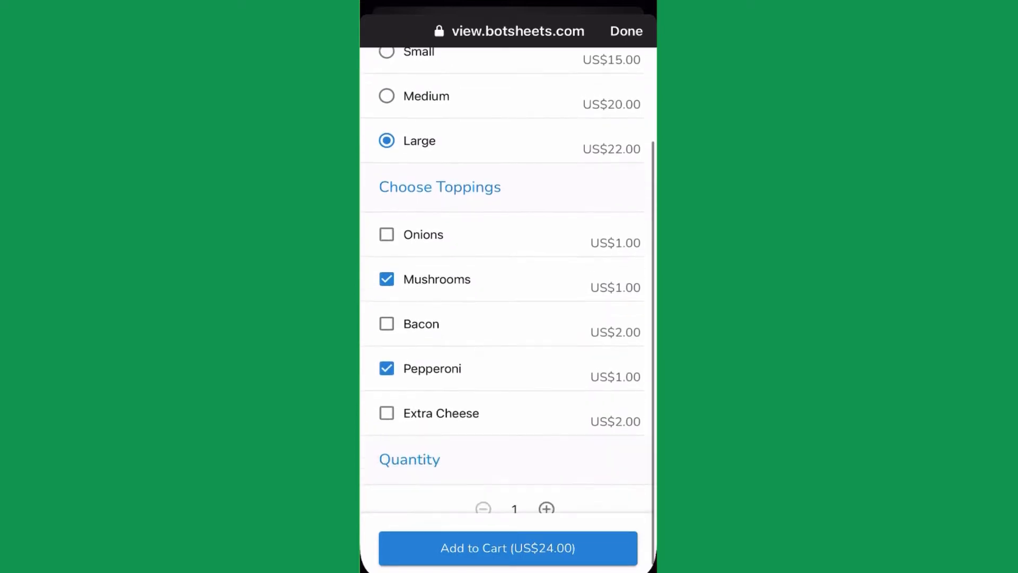
click(546, 508)
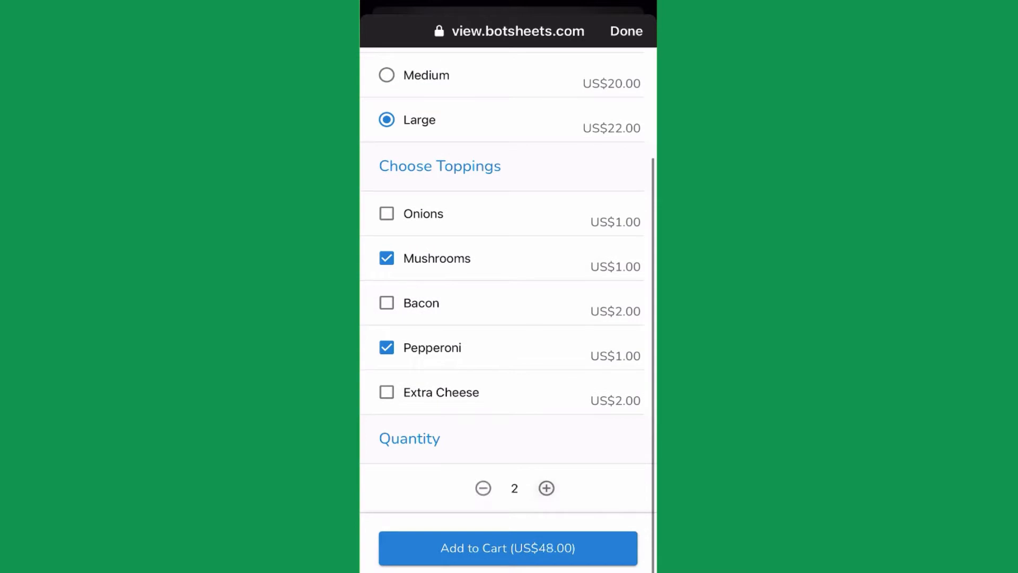
click(546, 488)
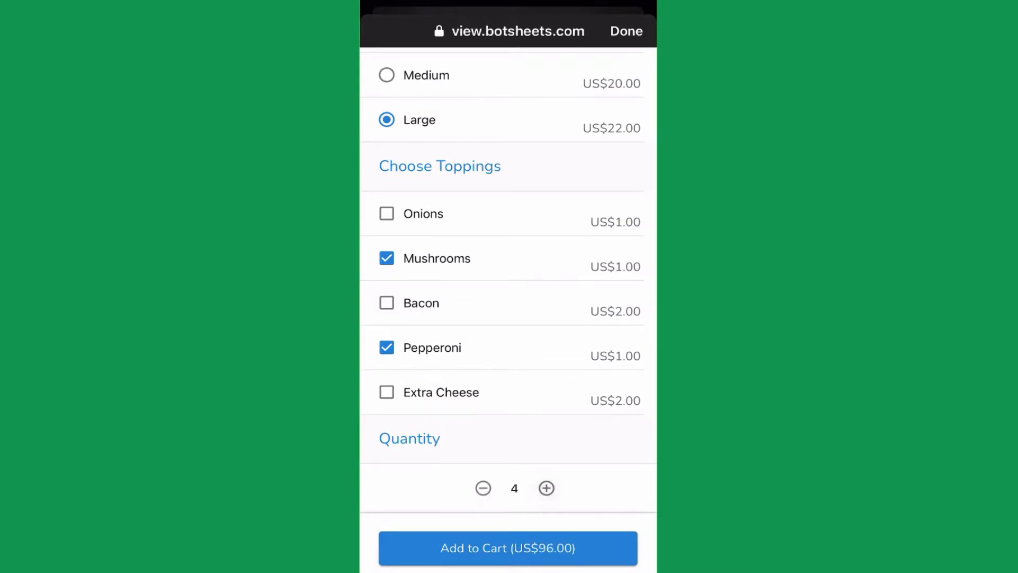
click(625, 30)
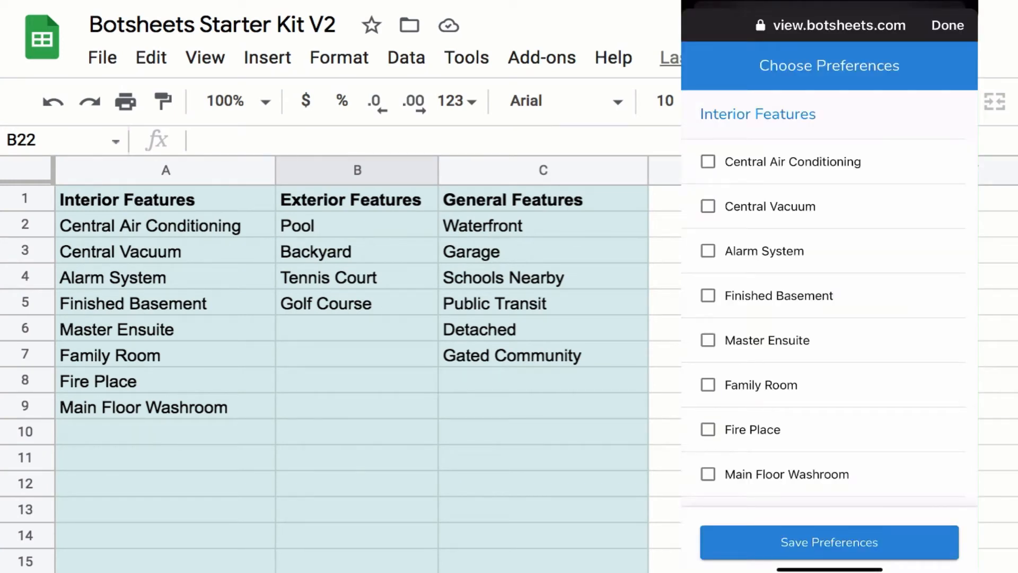
- Save Finished Basement, Family Room, Tennis Court and Public Transit as house preferences
scroll(down, 3)
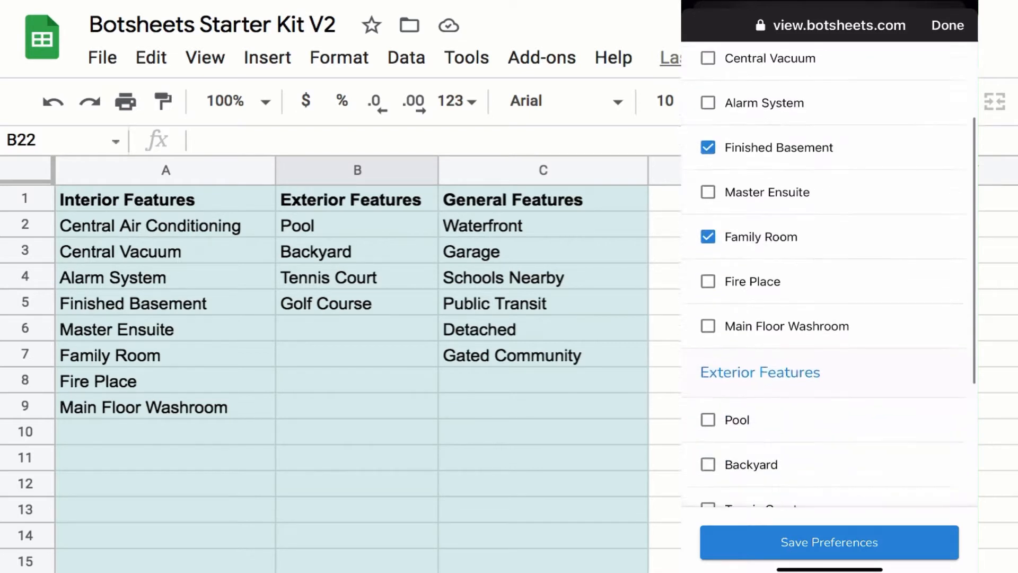
scroll(down, 3)
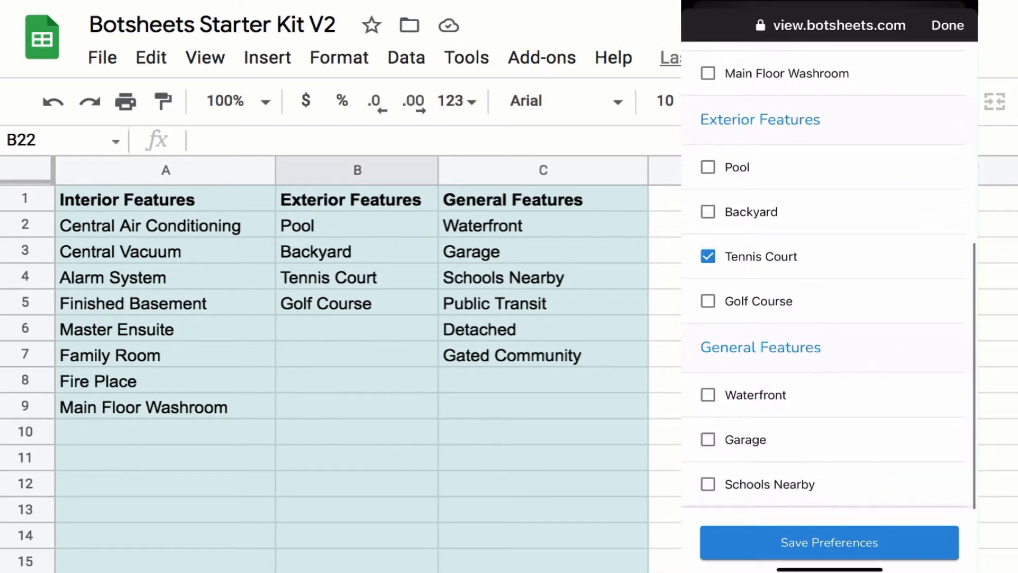
scroll(down, 3)
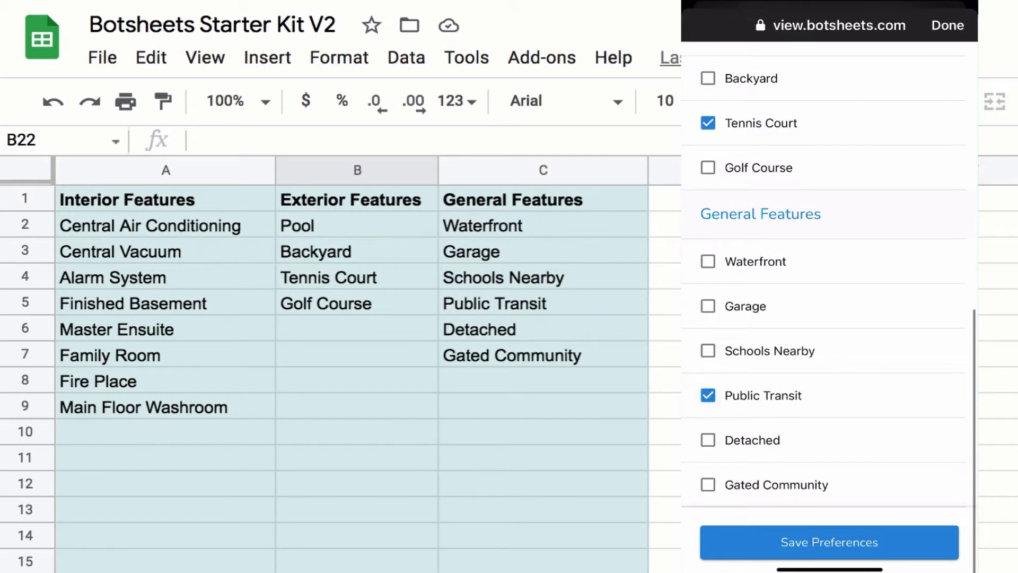
click(829, 542)
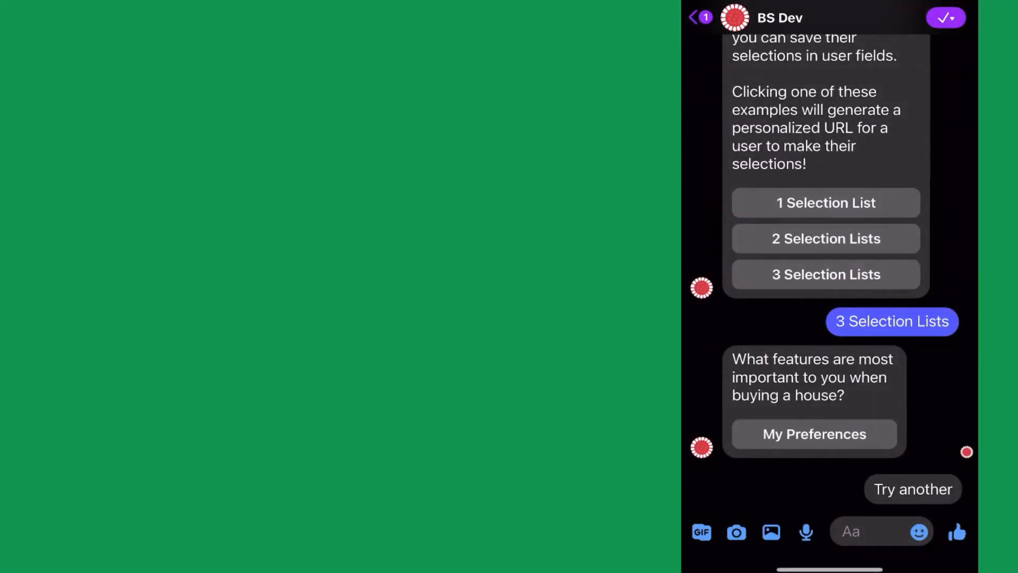
click(814, 434)
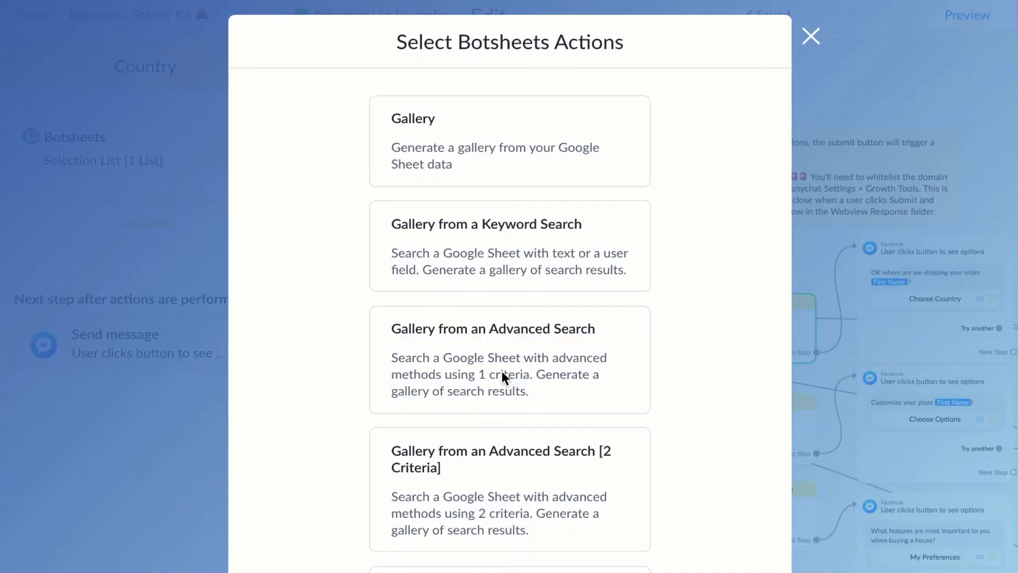
- Choose Selection List [1 List] as the Country step's Botsheets action
scroll(down, 3)
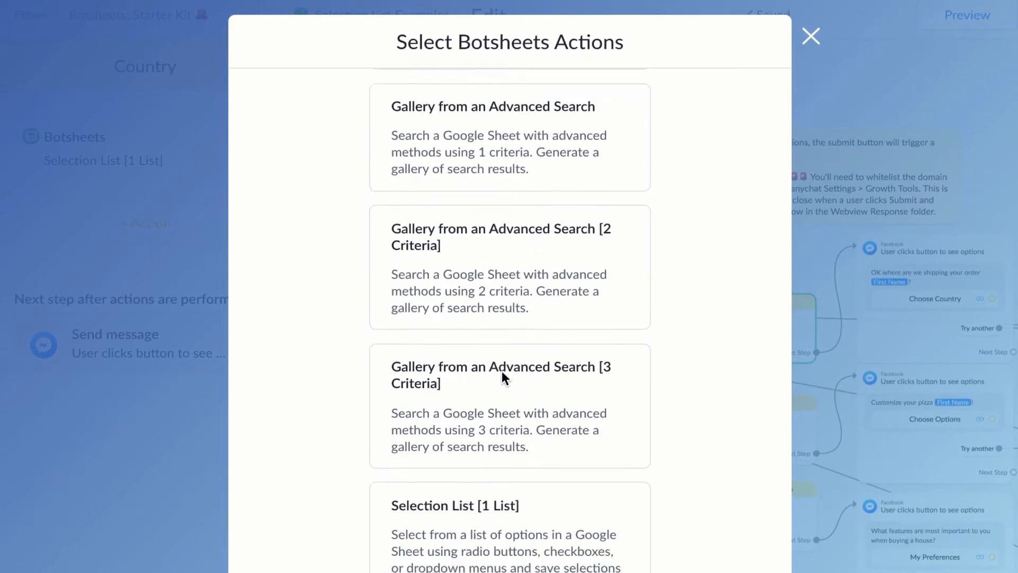
scroll(down, 3)
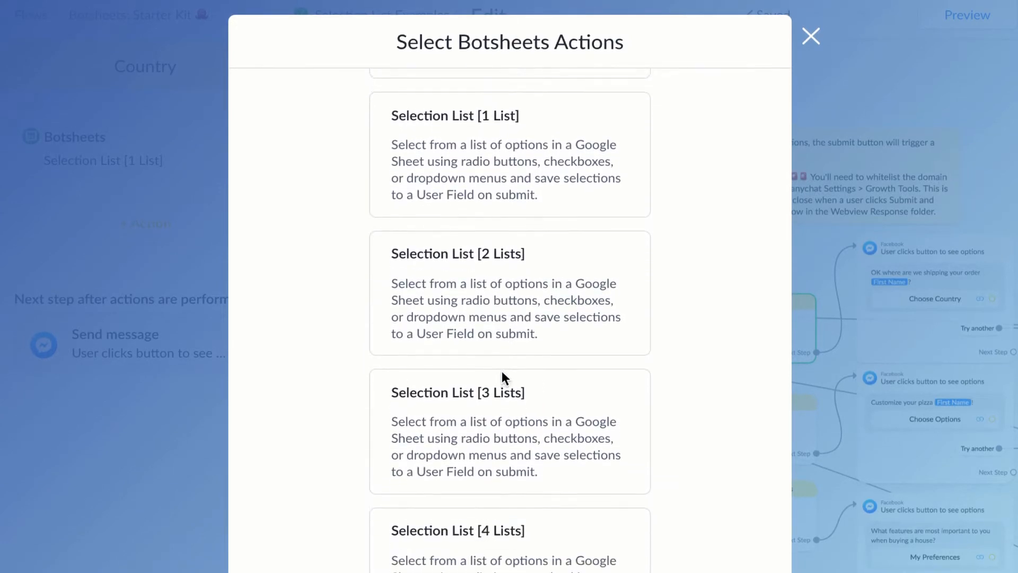
scroll(up, 3)
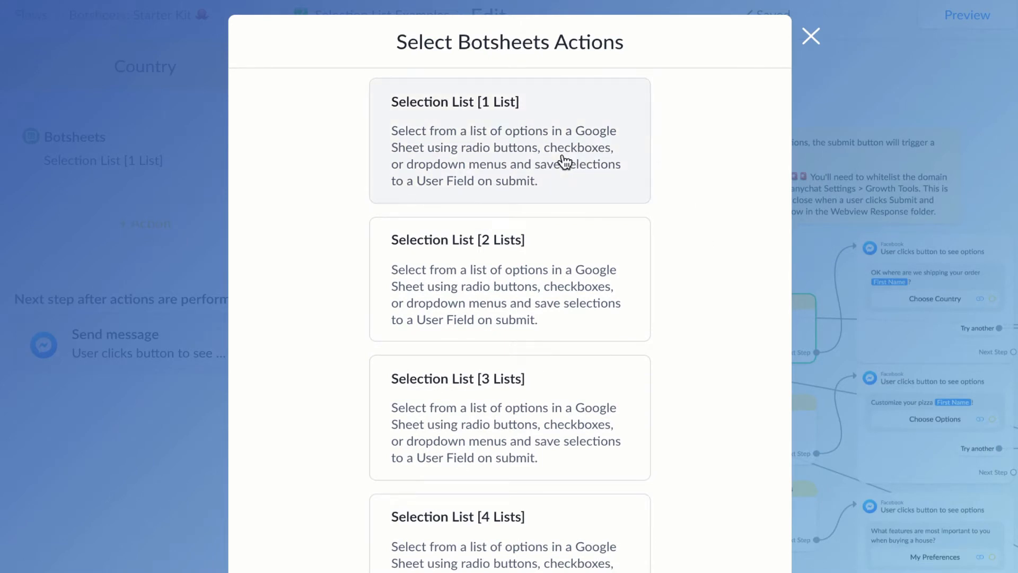
click(509, 140)
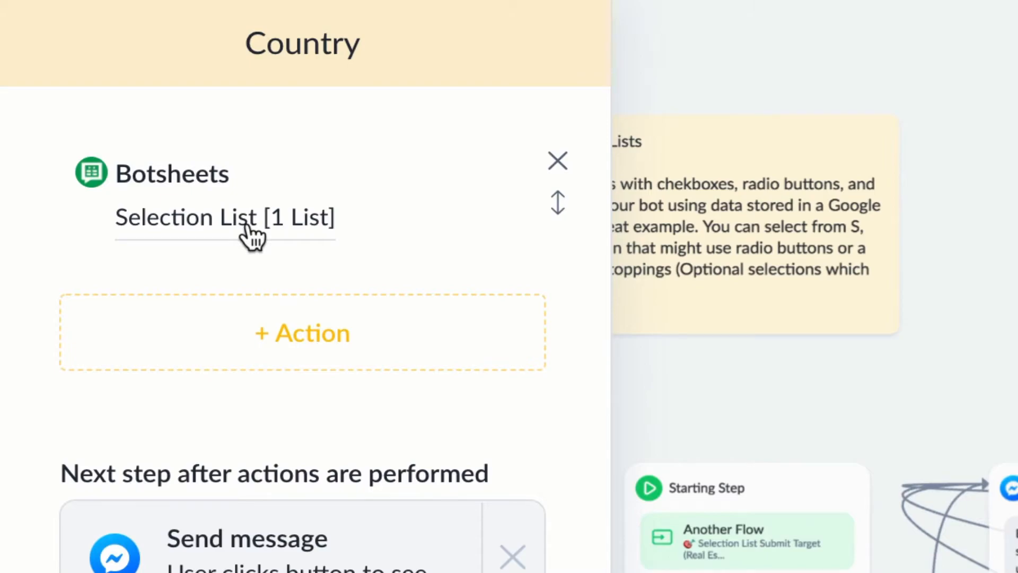
- Open the Selection List action settings showing the Shipping Options webview name
click(225, 217)
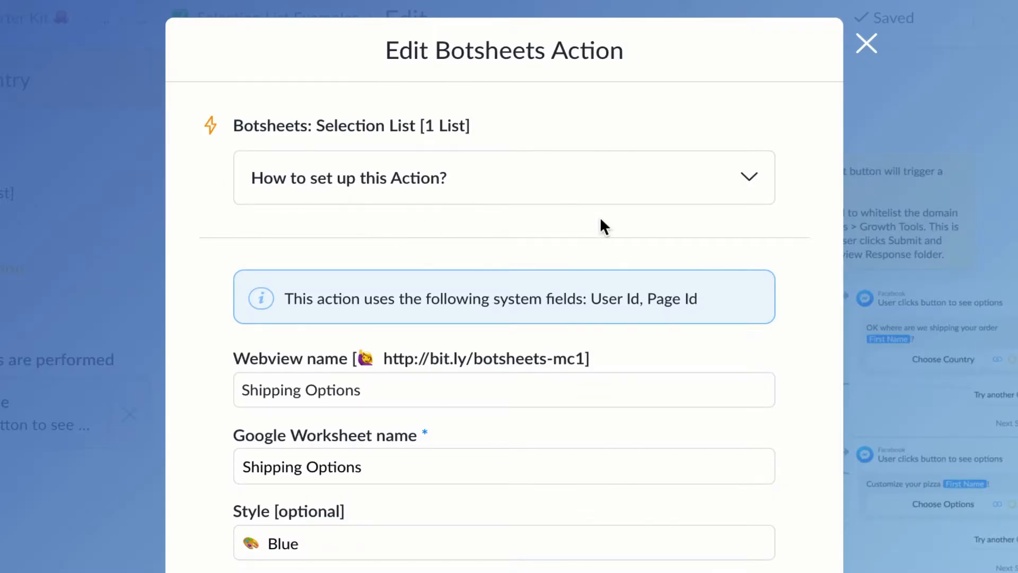
mouse_move(207, 419)
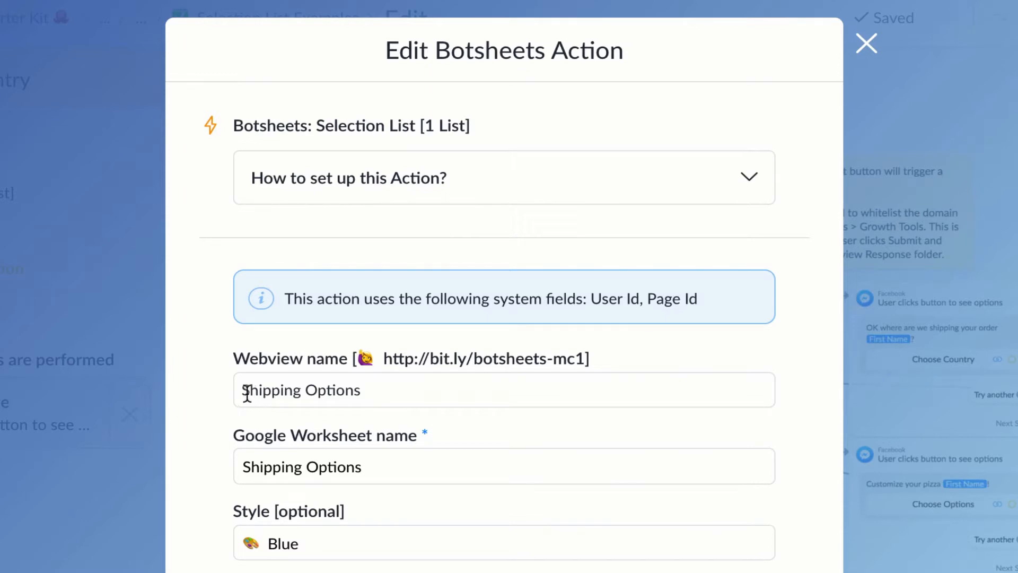
click(389, 390)
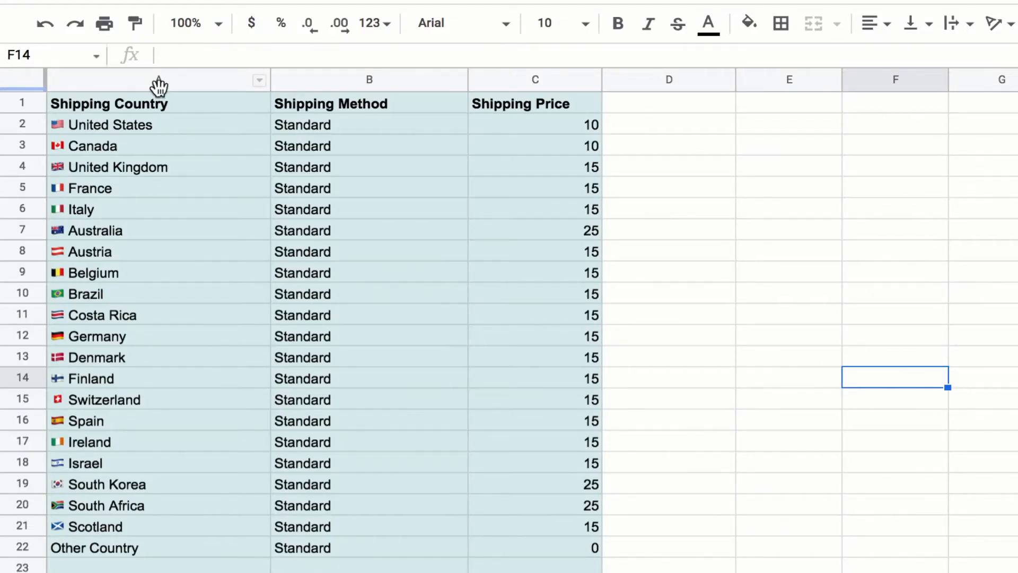
click(158, 80)
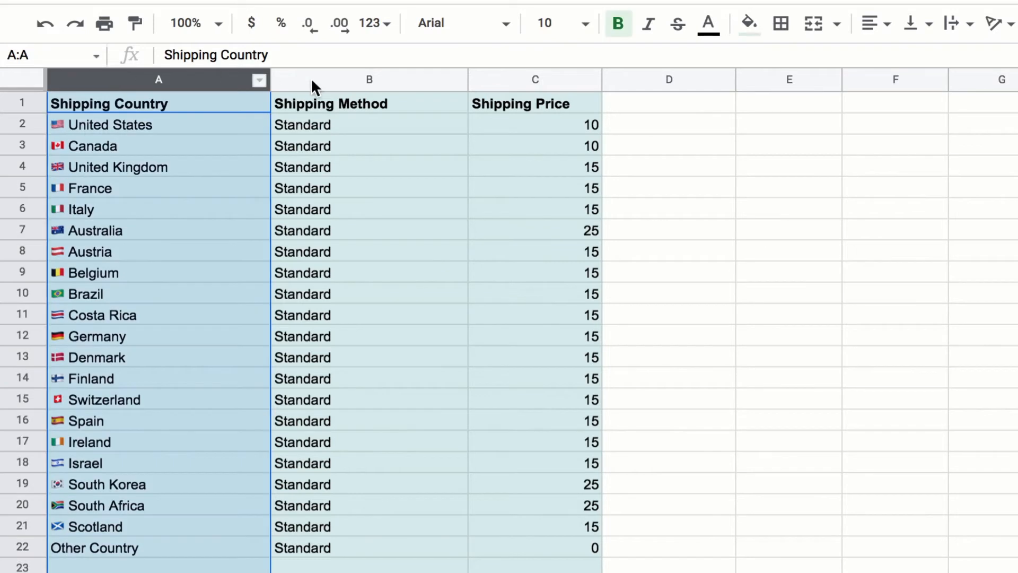
click(369, 80)
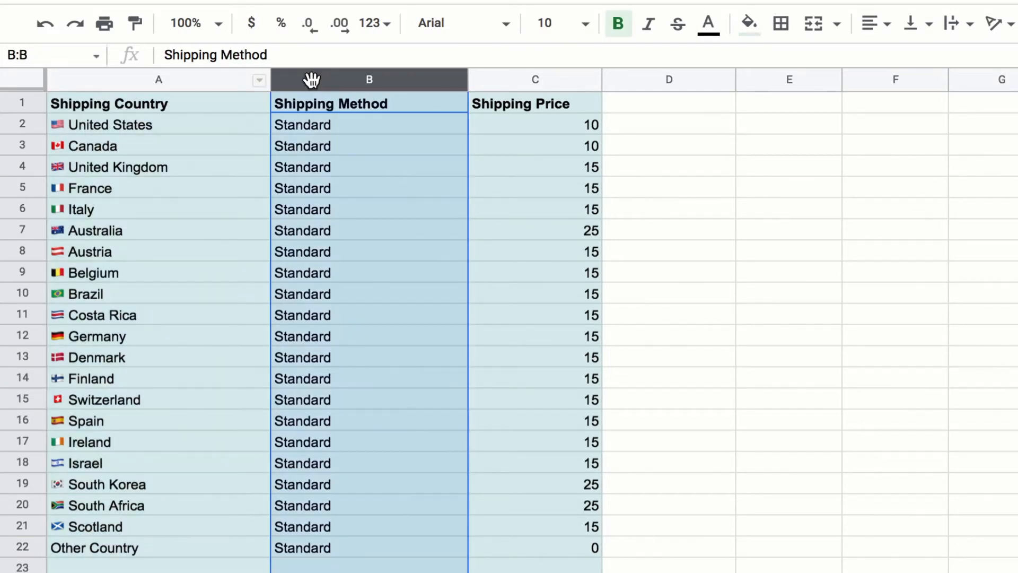
mouse_move(493, 85)
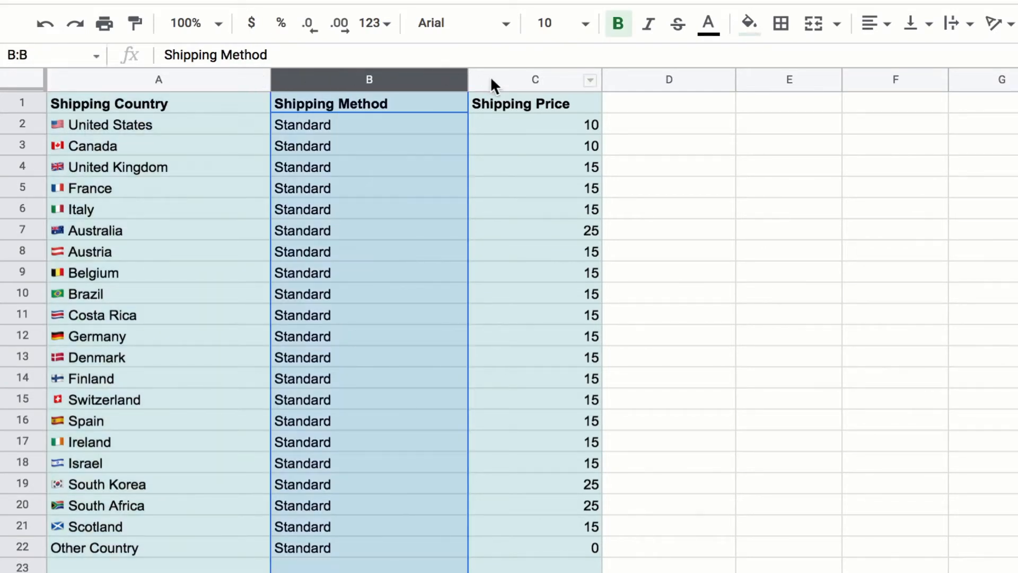
click(535, 80)
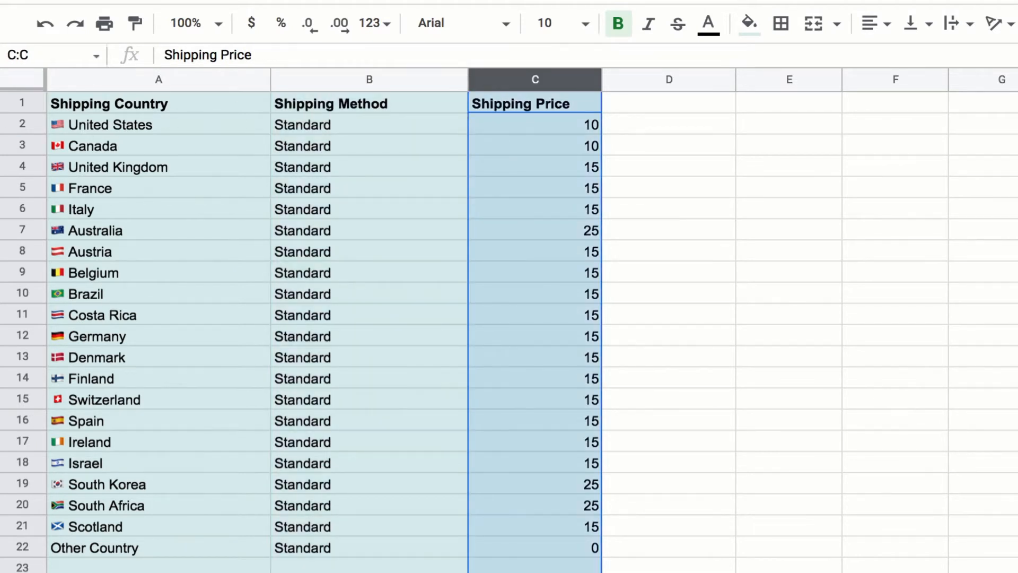
click(668, 293)
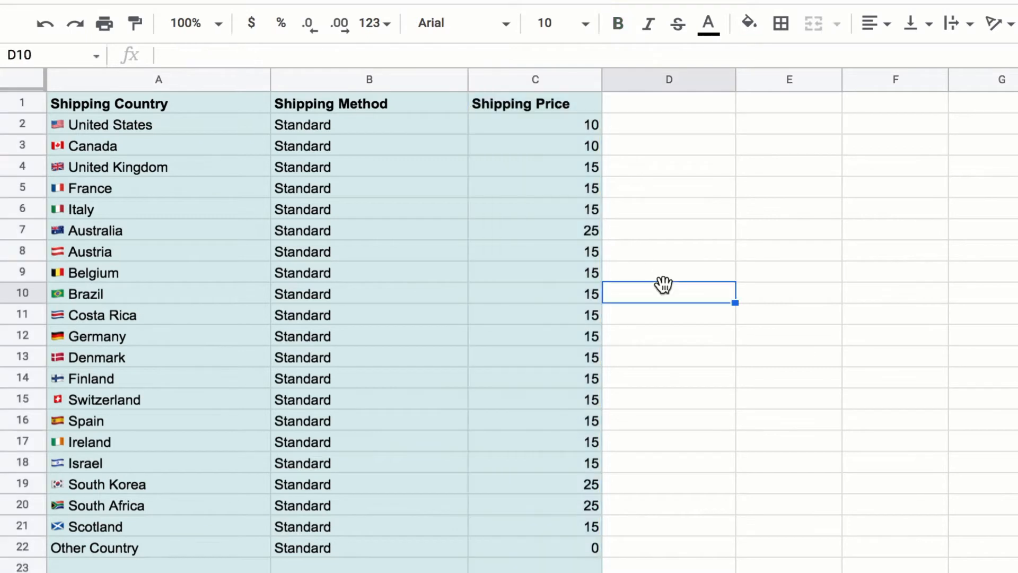
mouse_move(180, 556)
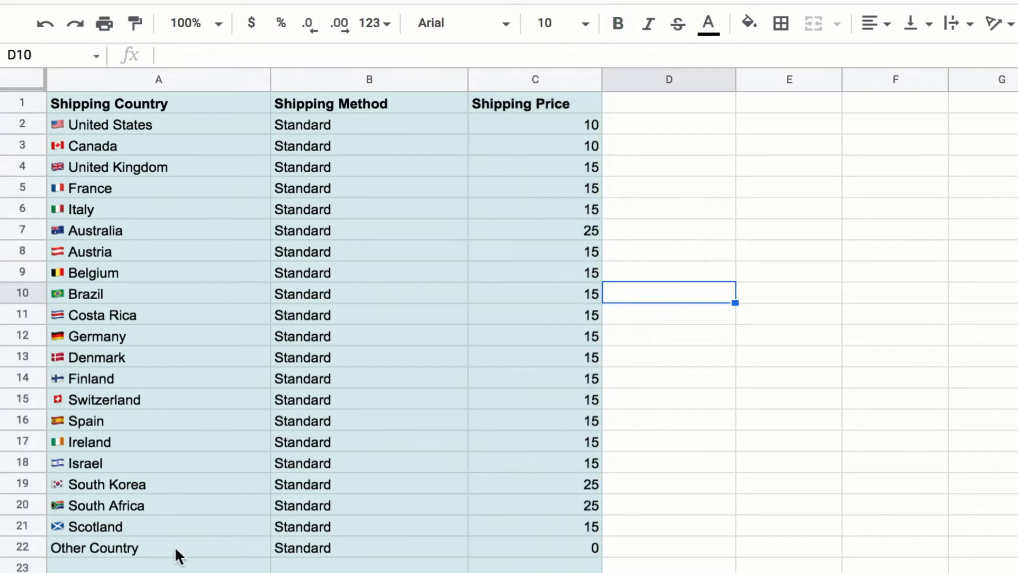
mouse_move(544, 544)
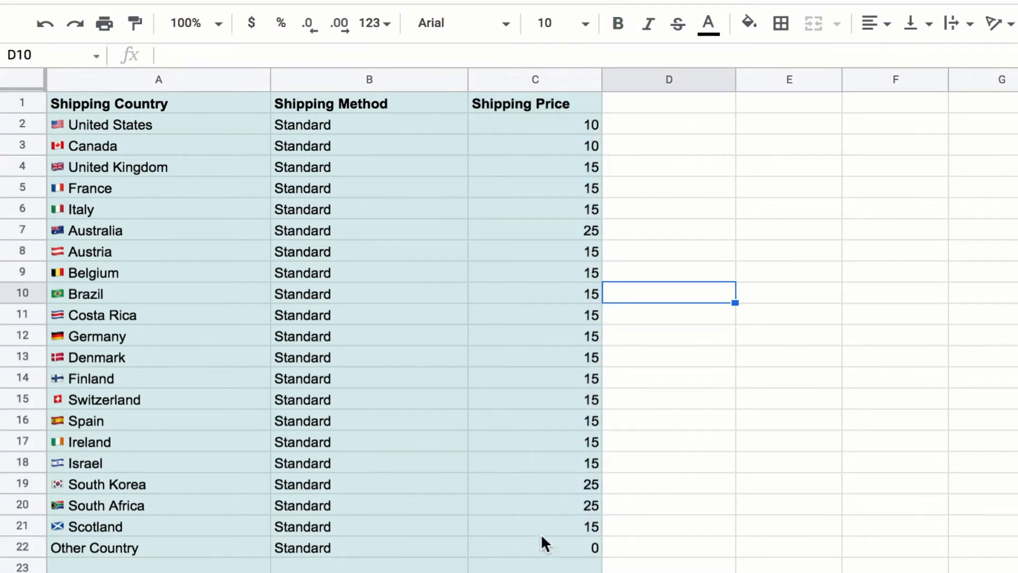
click(534, 463)
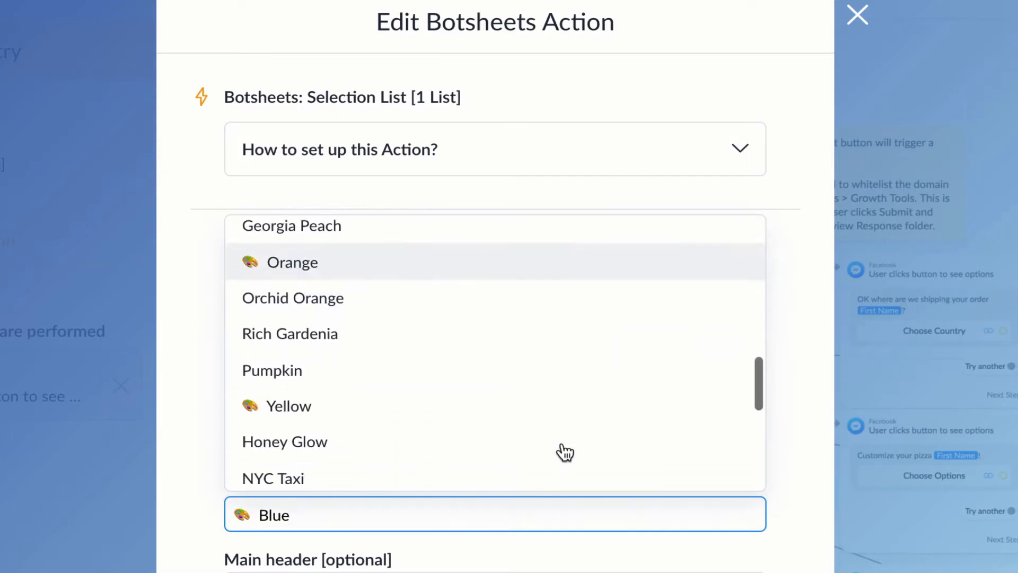
- Set the Selection List action's Style to Botsheets Green
scroll(down, 3)
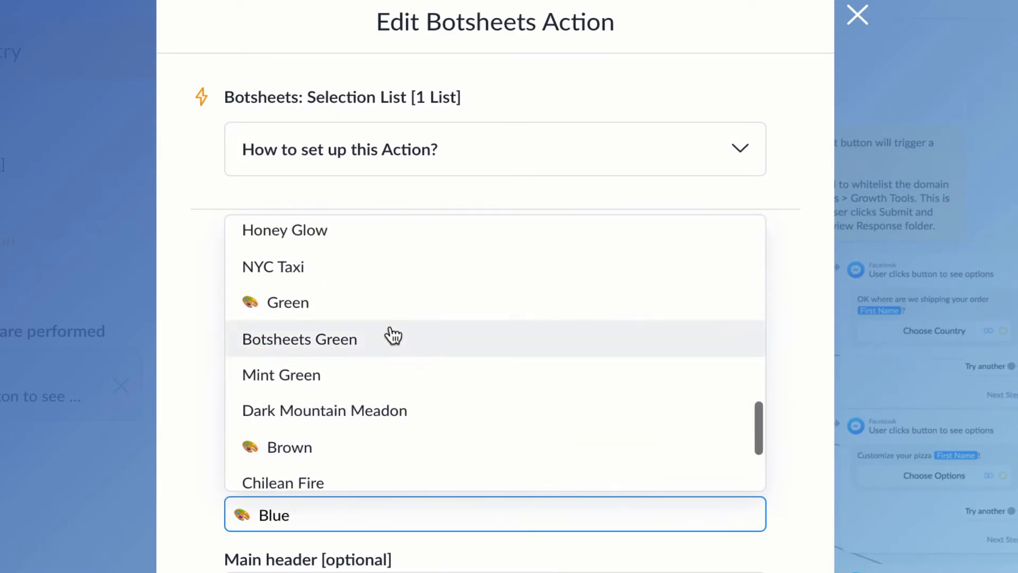
click(299, 338)
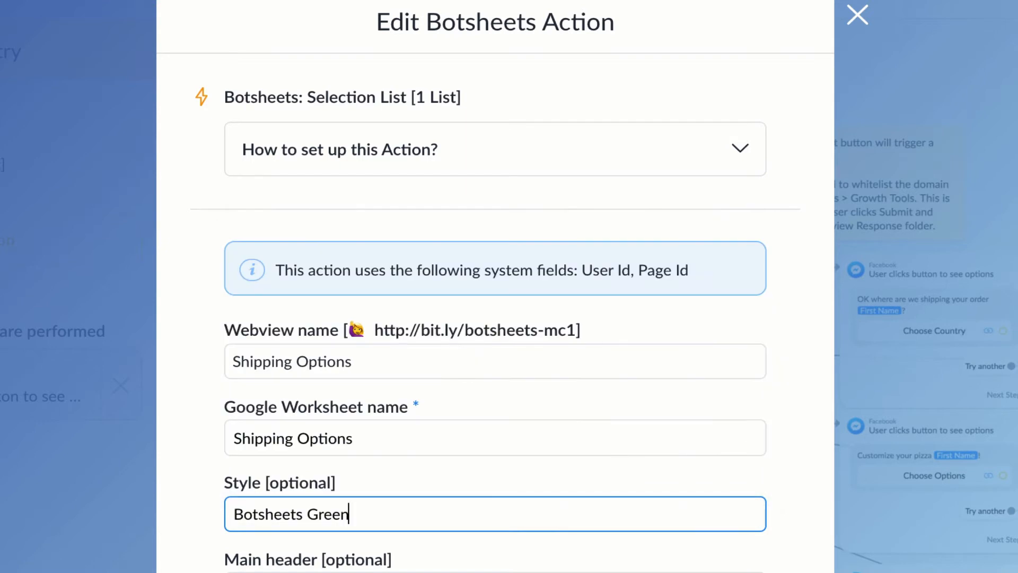
mouse_move(697, 557)
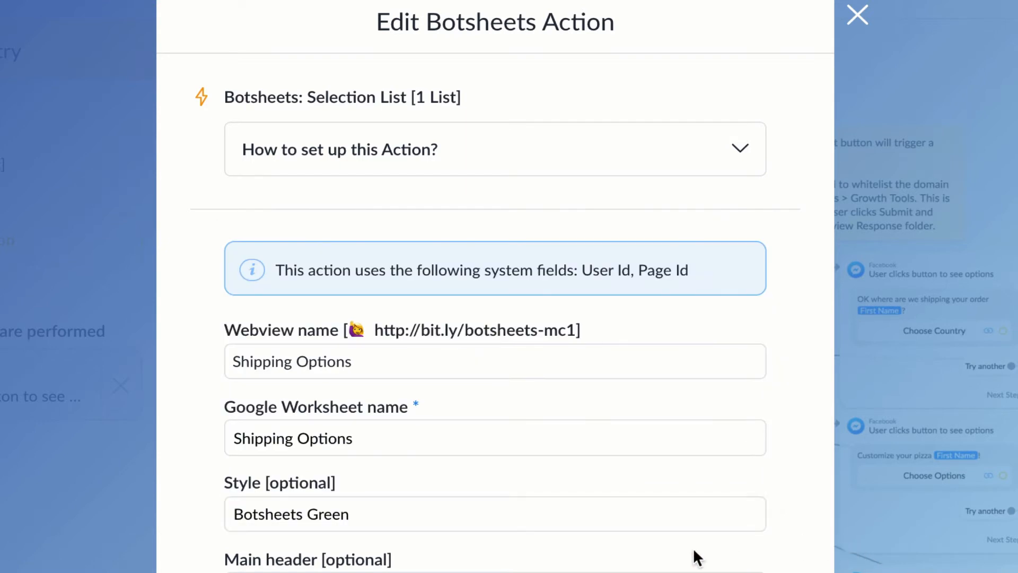
mouse_move(633, 565)
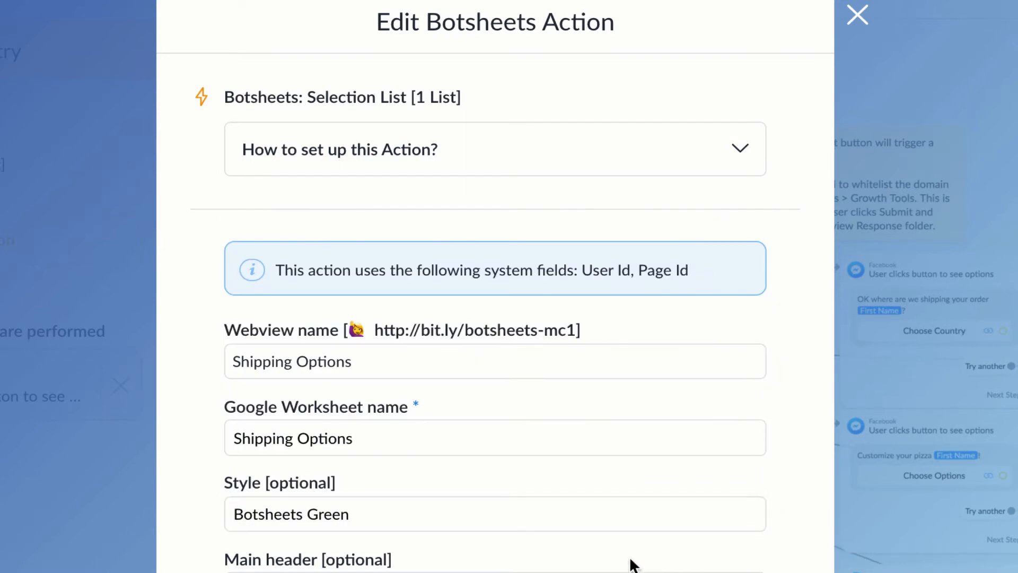
- Review header Shipping, Select Destination Country sub-header, Shipping Country and Price columns, then show the shipping sheet
scroll(down, 3)
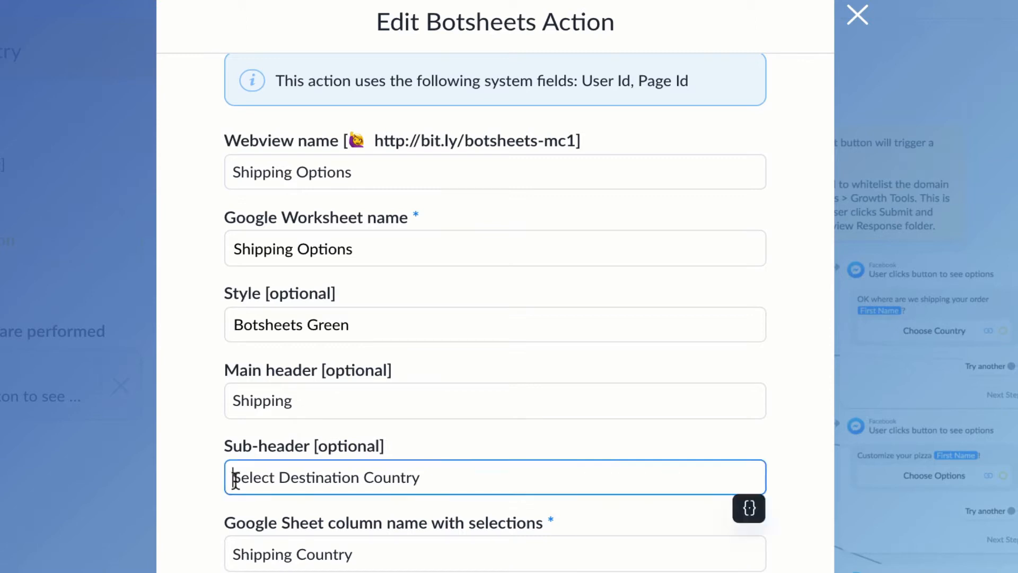
mouse_move(196, 491)
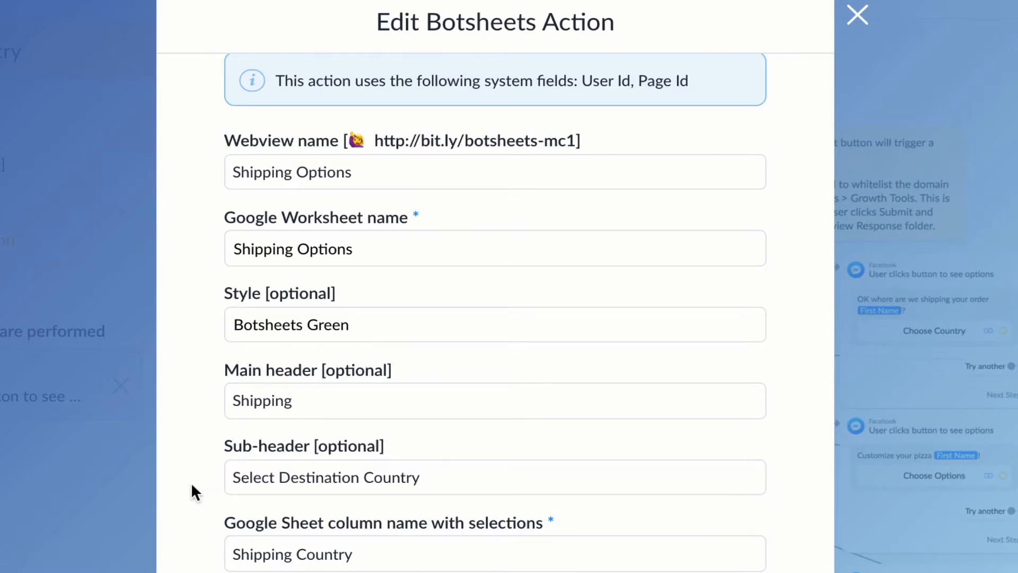
scroll(down, 3)
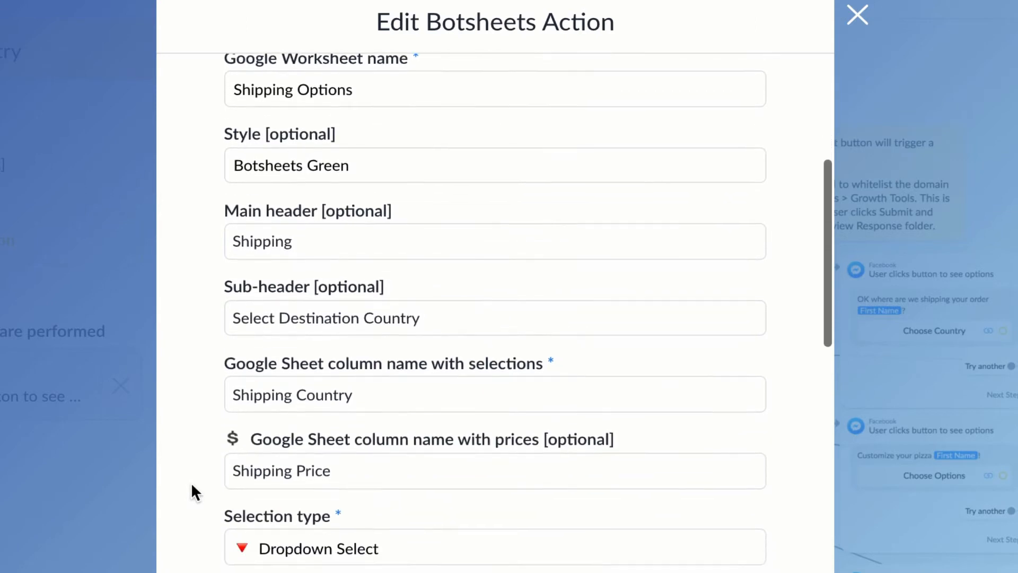
scroll(down, 3)
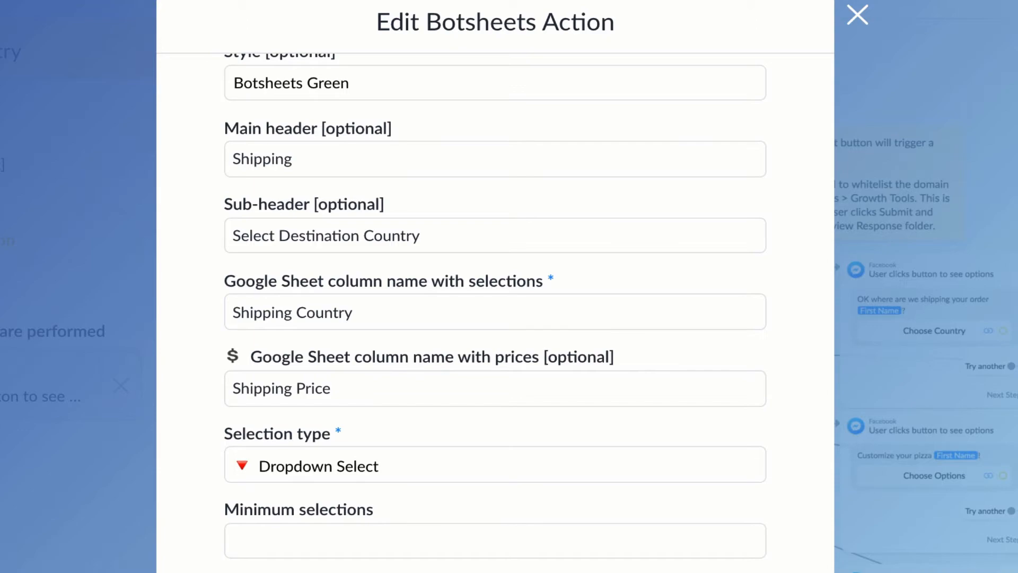
click(857, 14)
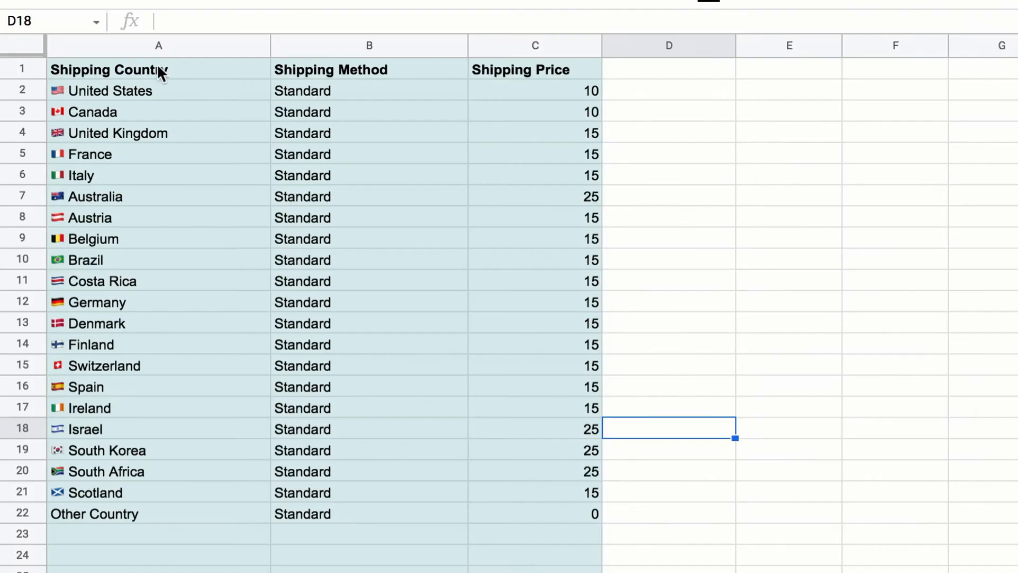
- Check the Shipping Country header in the sheet and return to the action settings
click(110, 70)
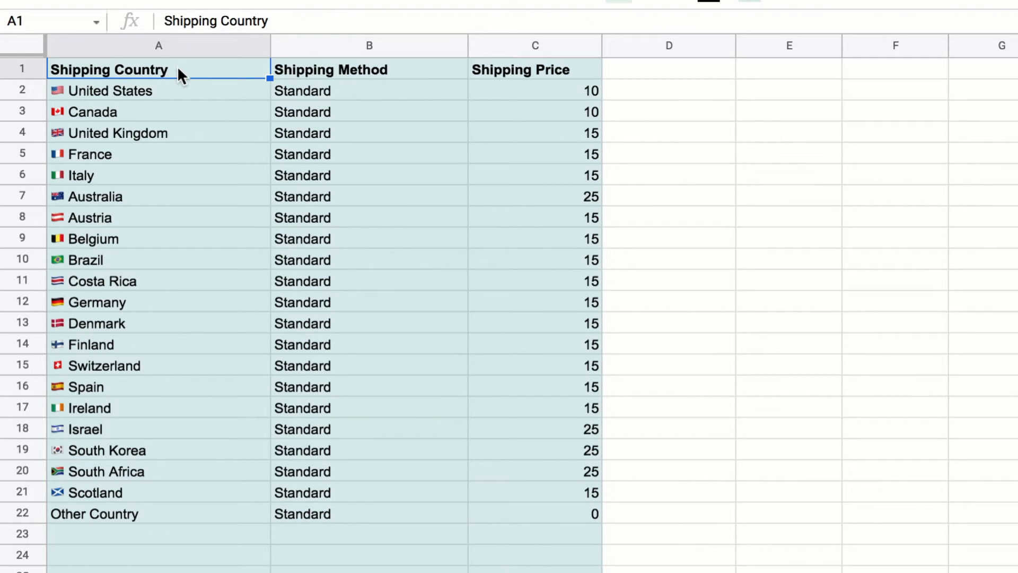
mouse_move(123, 77)
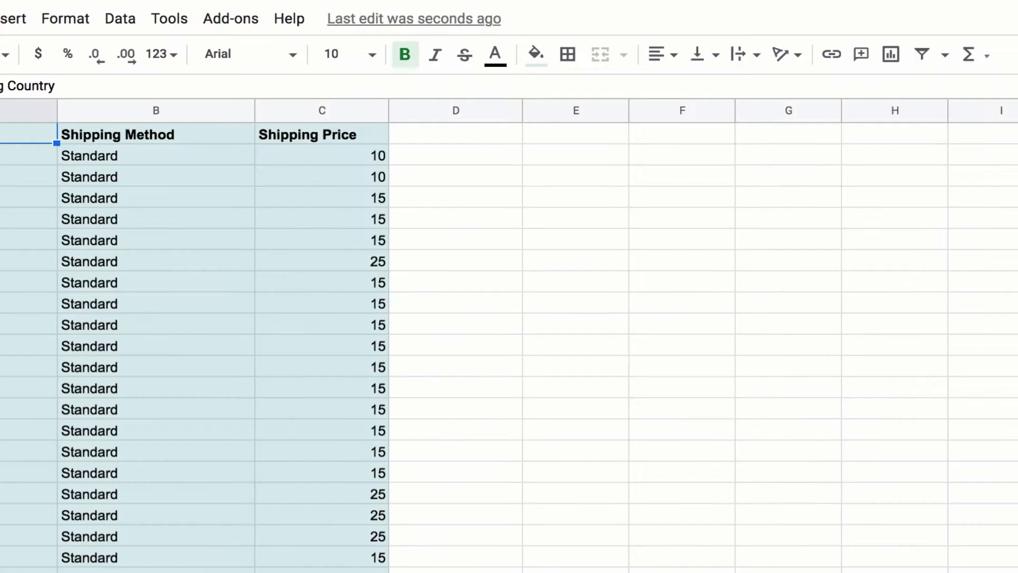
click(321, 109)
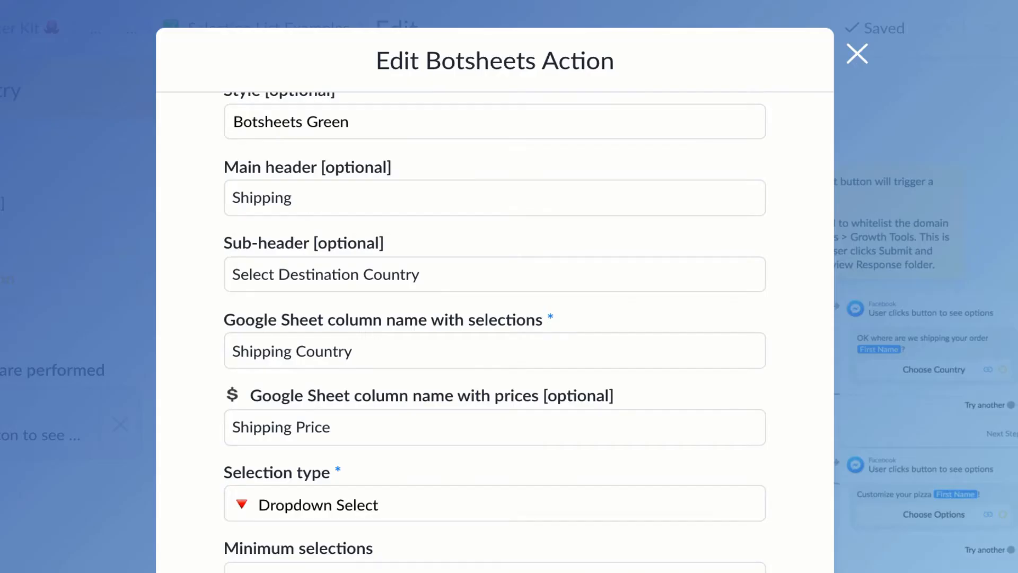
mouse_move(360, 447)
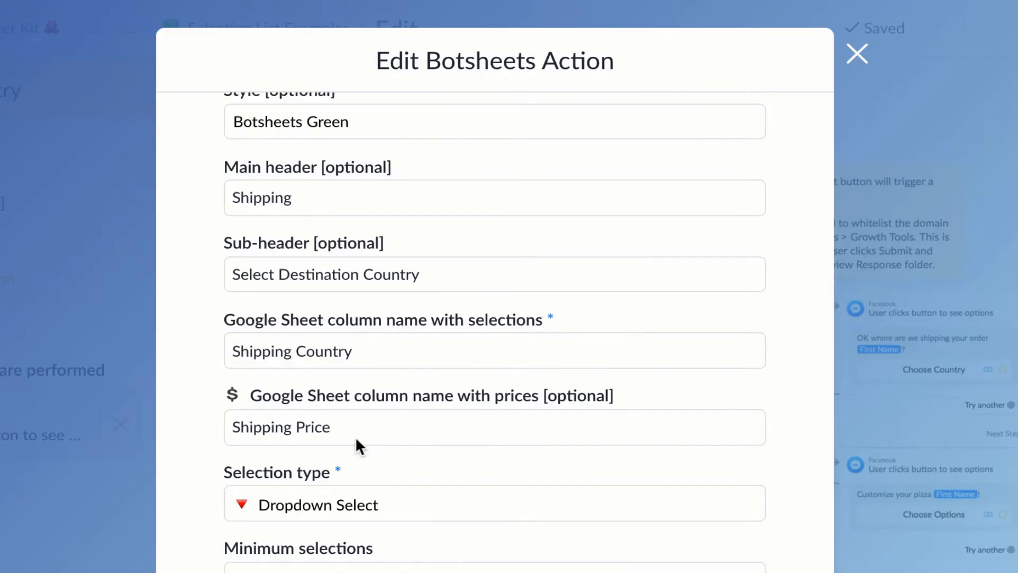
scroll(down, 3)
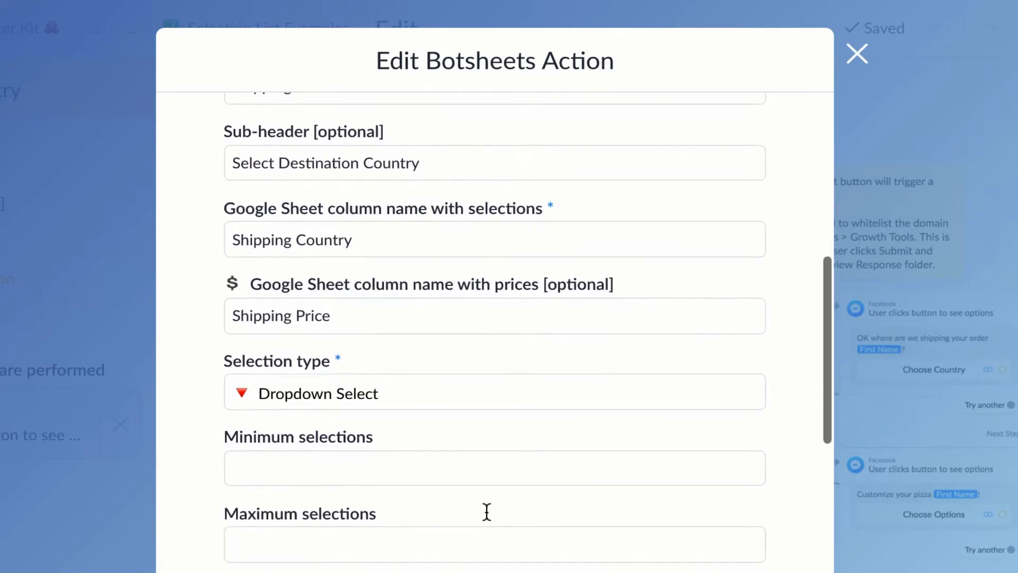
mouse_move(461, 394)
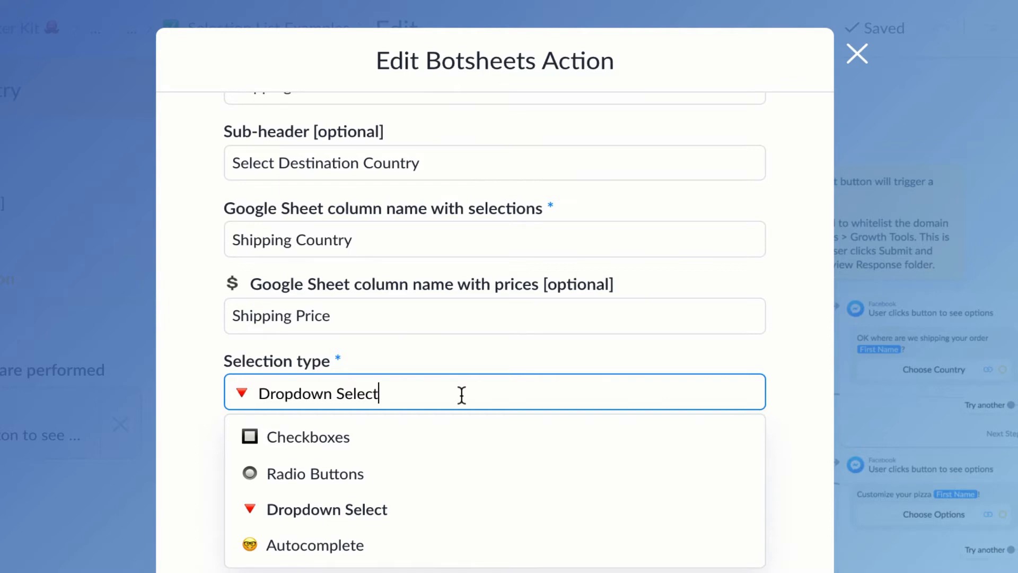
mouse_move(458, 365)
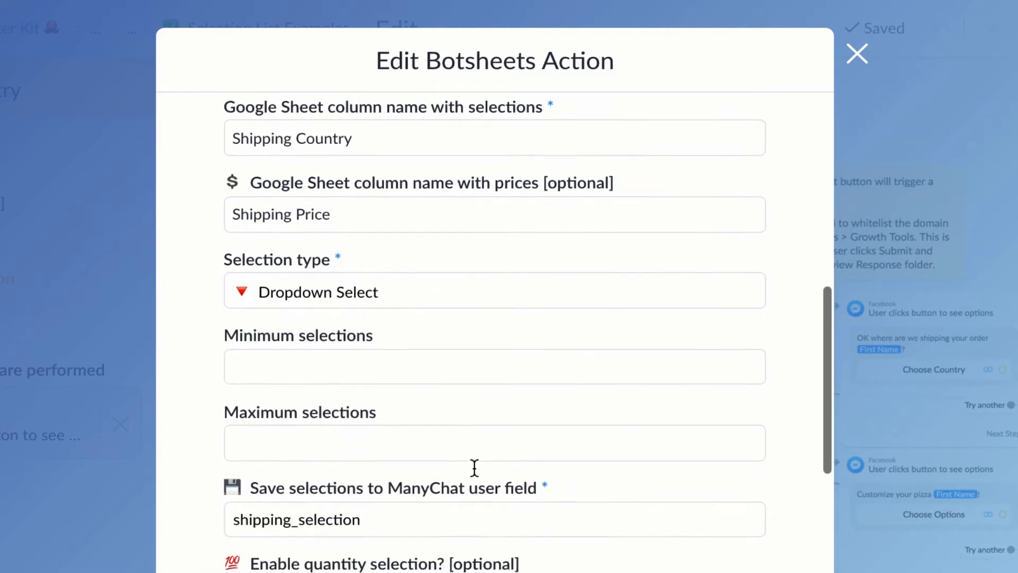
scroll(down, 3)
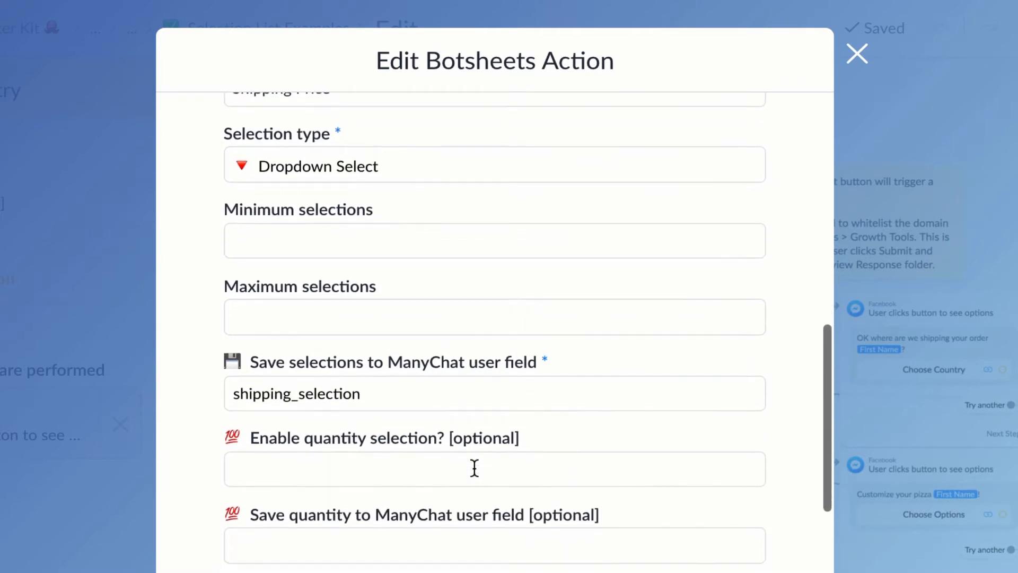
scroll(down, 3)
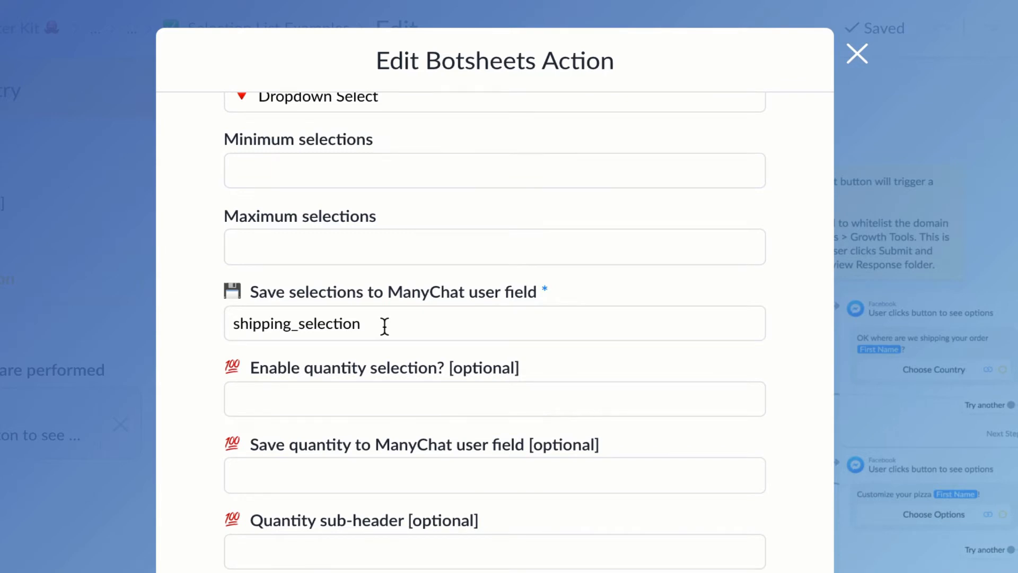
click(389, 323)
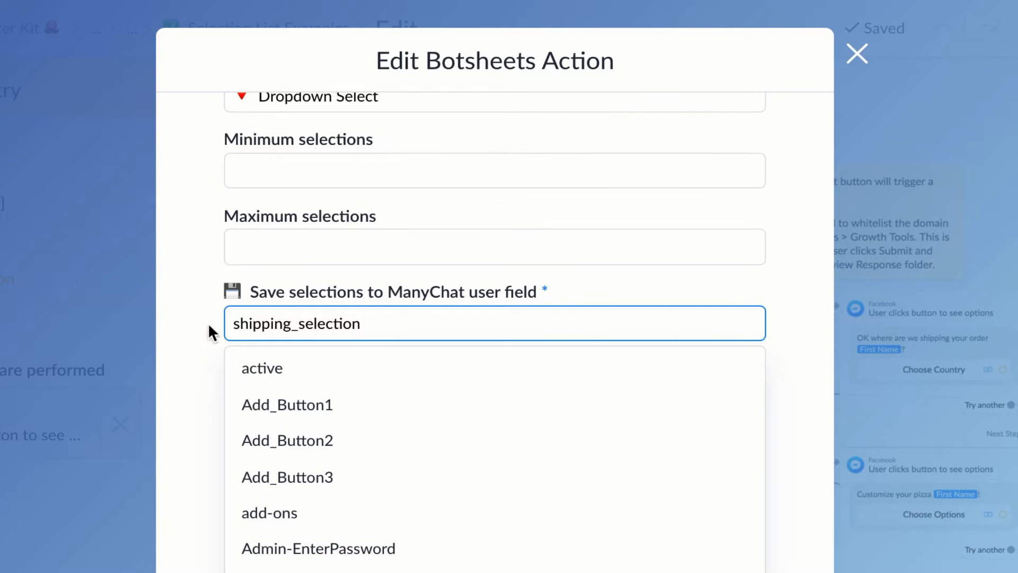
mouse_move(380, 312)
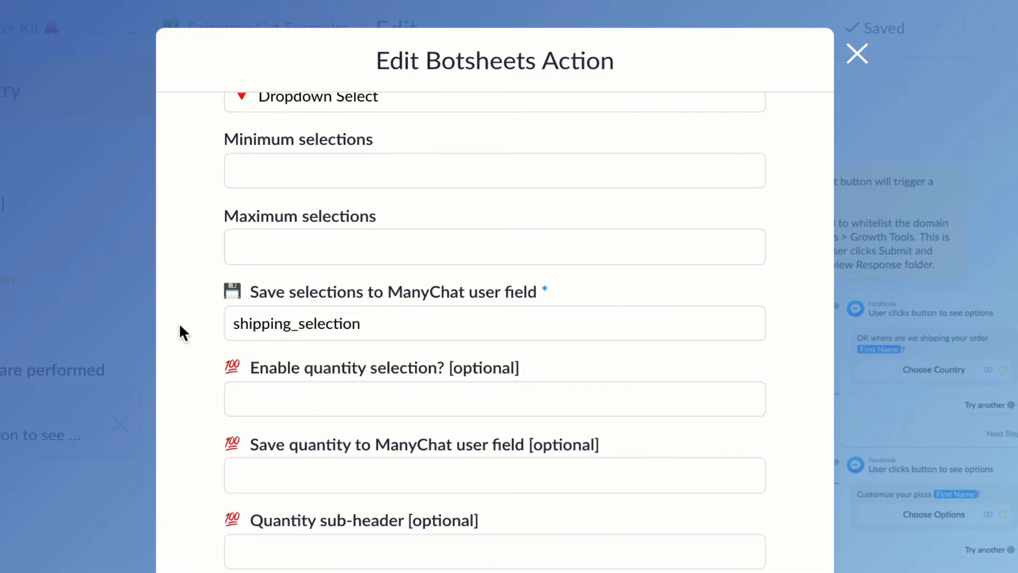
- Review the Save Country submit label, Countries submit-target flow and form expiry
scroll(down, 3)
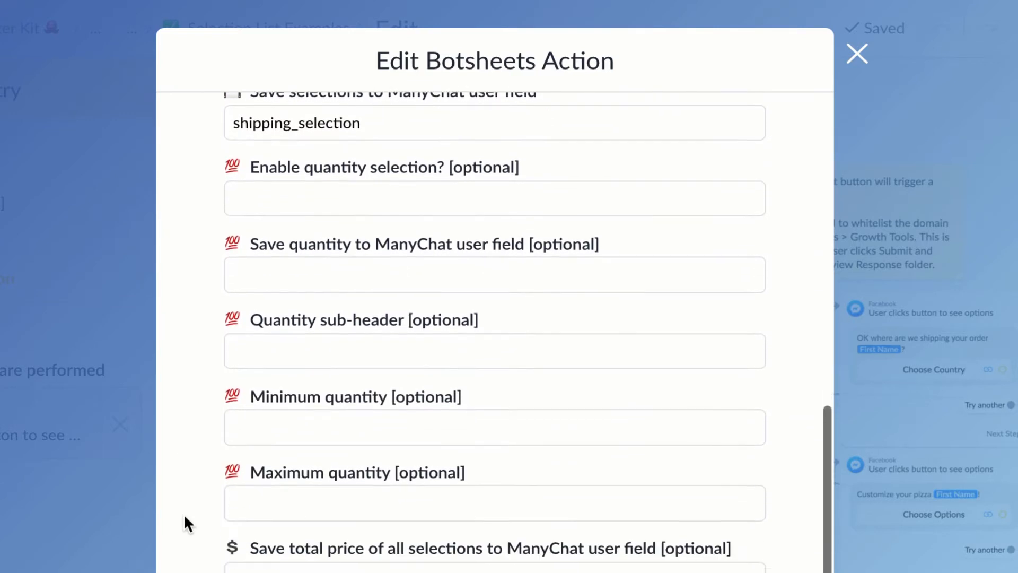
scroll(down, 3)
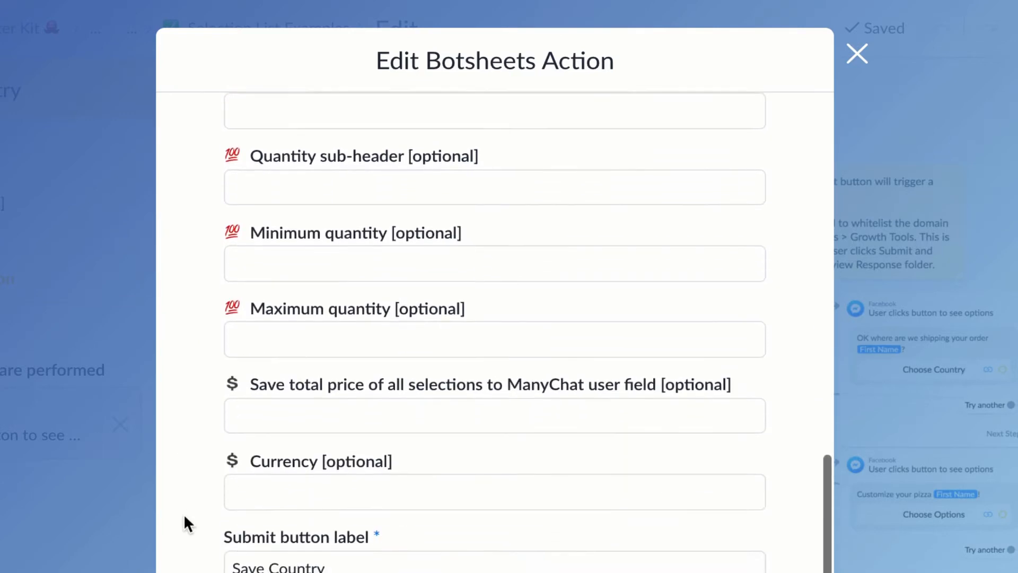
scroll(down, 3)
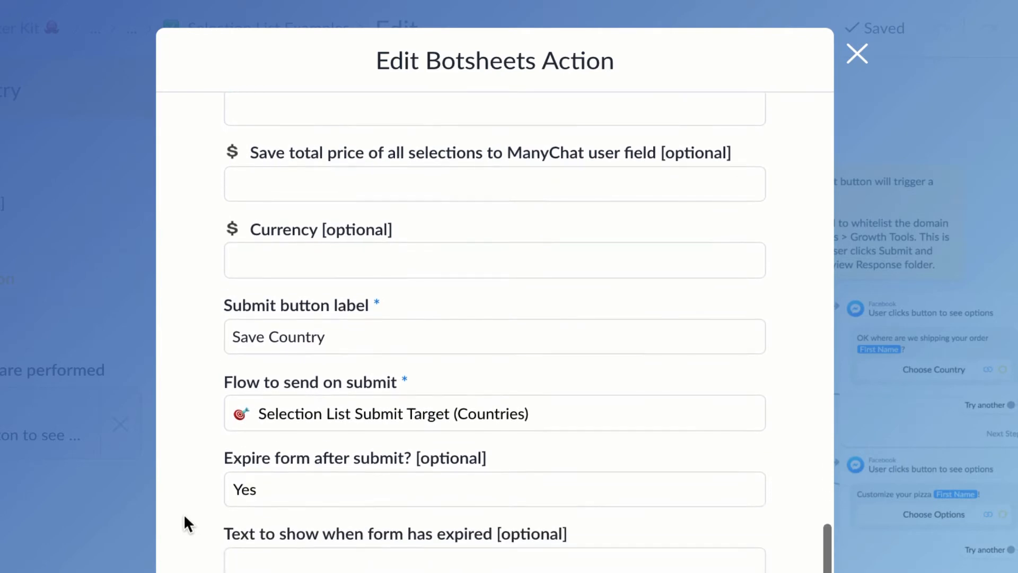
mouse_move(337, 336)
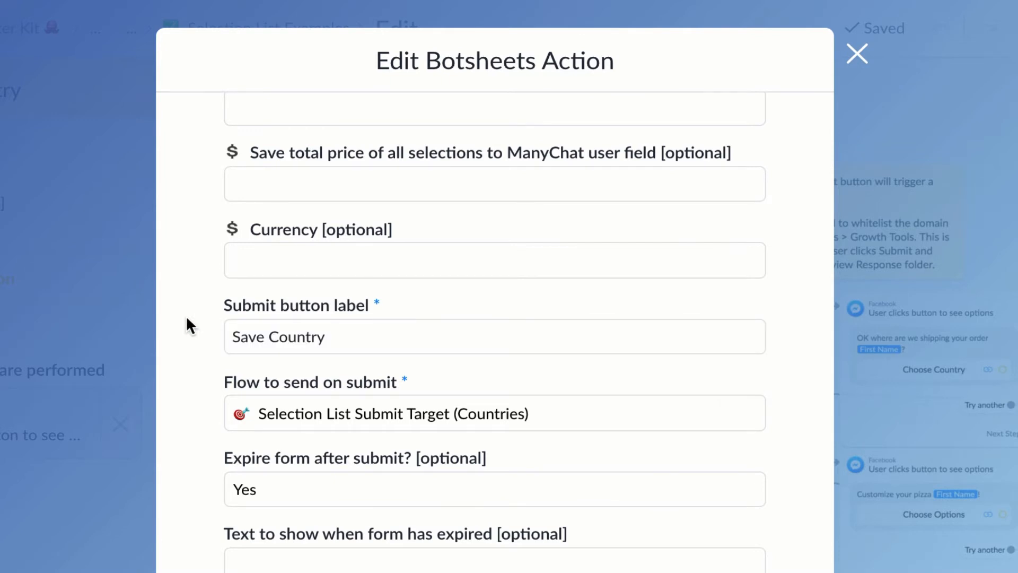
mouse_move(610, 406)
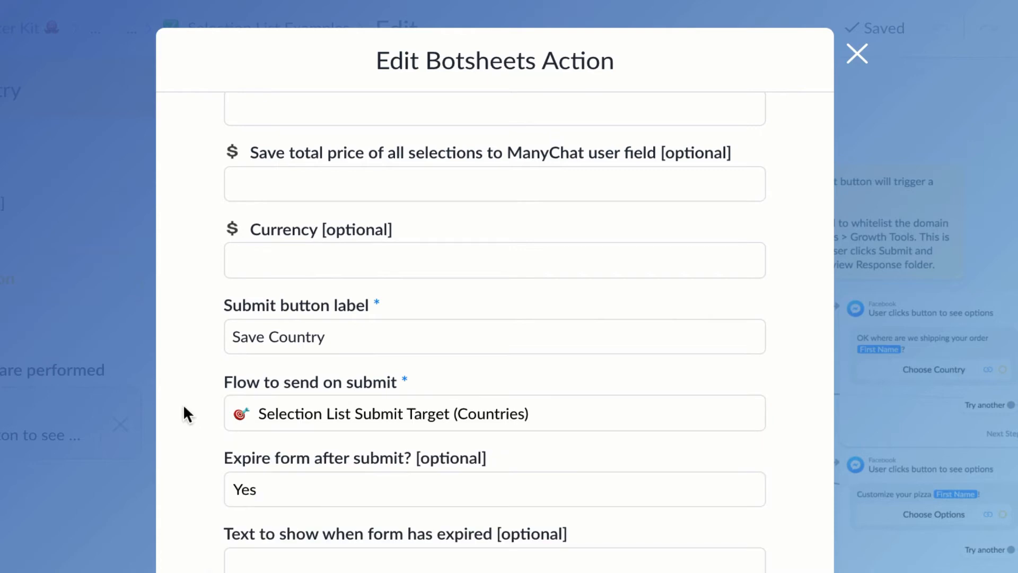
scroll(down, 3)
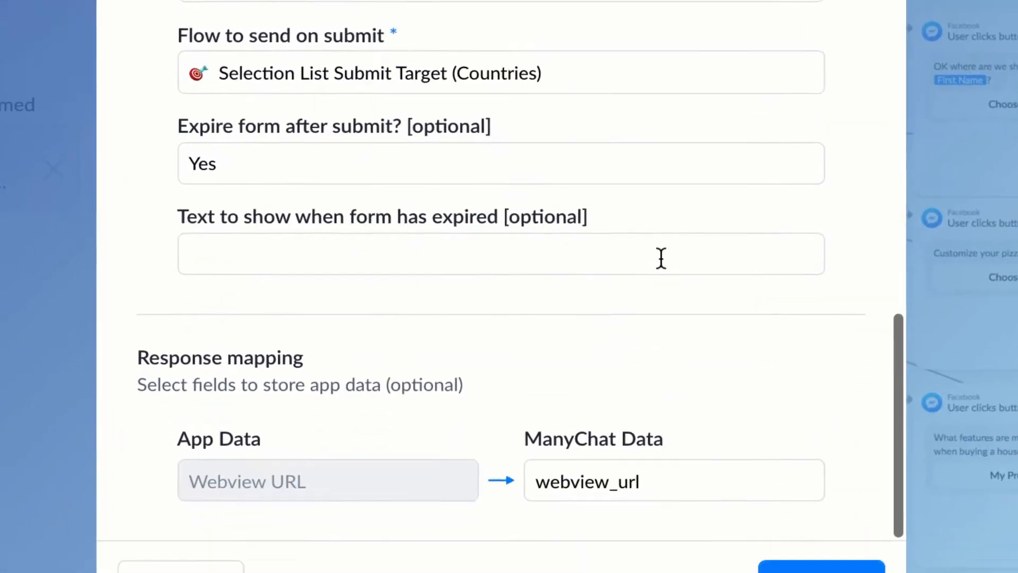
scroll(down, 3)
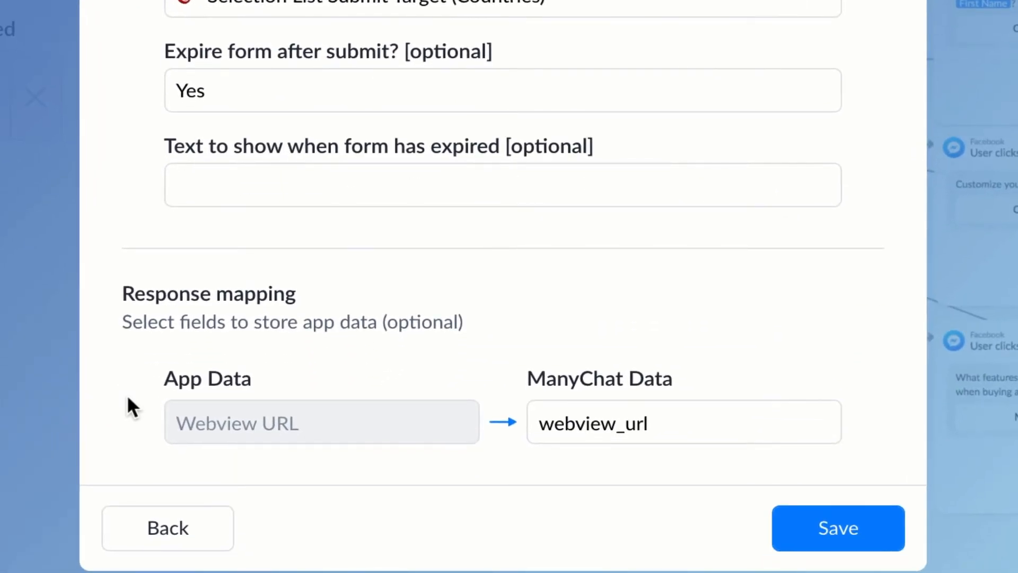
double_click(207, 379)
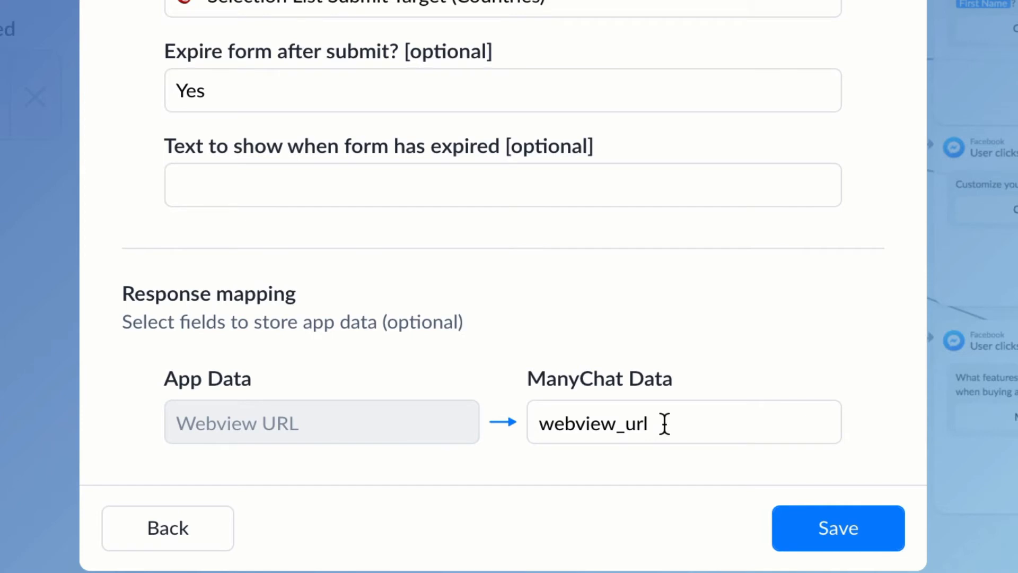
click(682, 422)
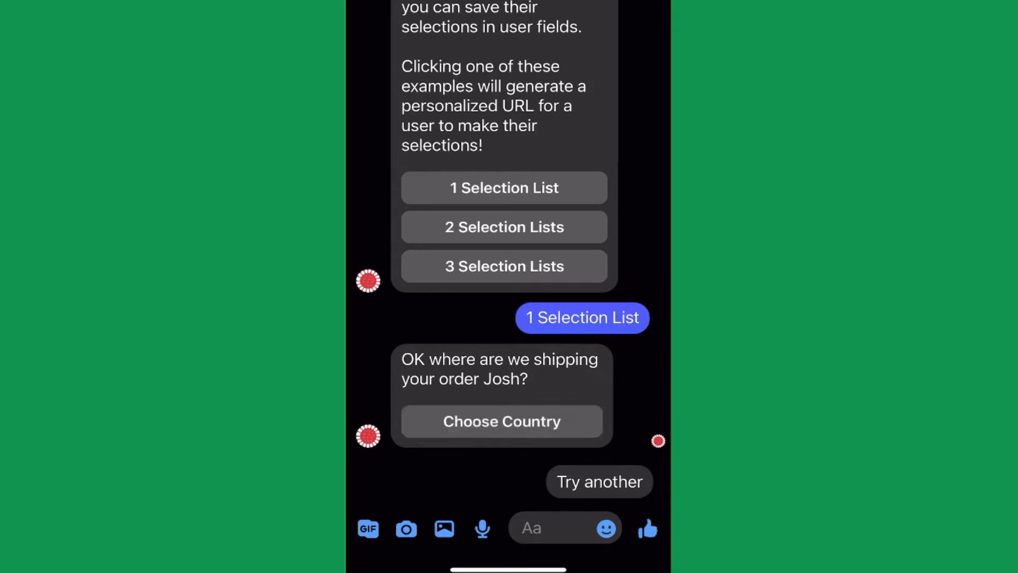
- Choose Switzerland at US$15.00 as the shipping destination and save it
click(502, 421)
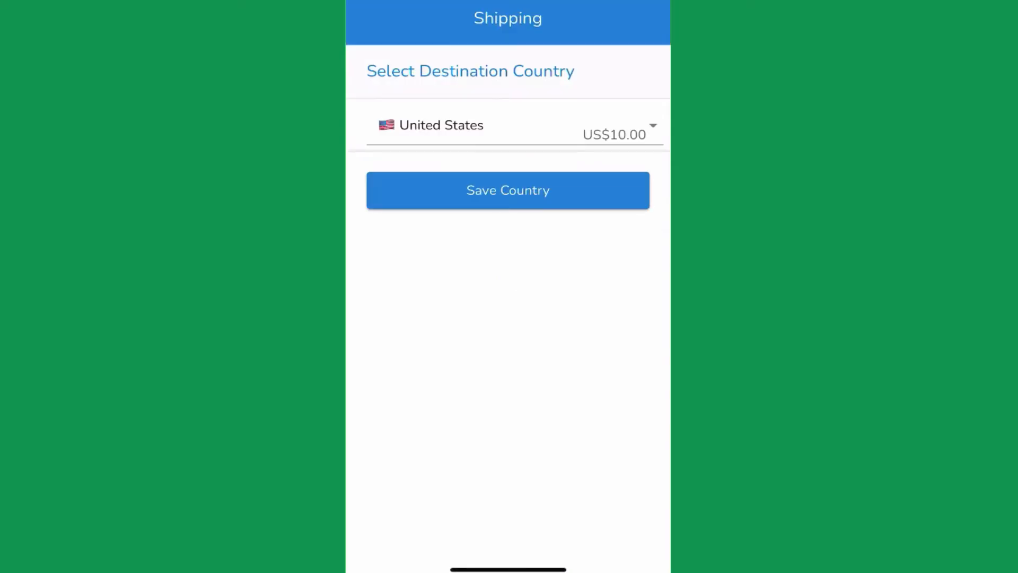
click(652, 125)
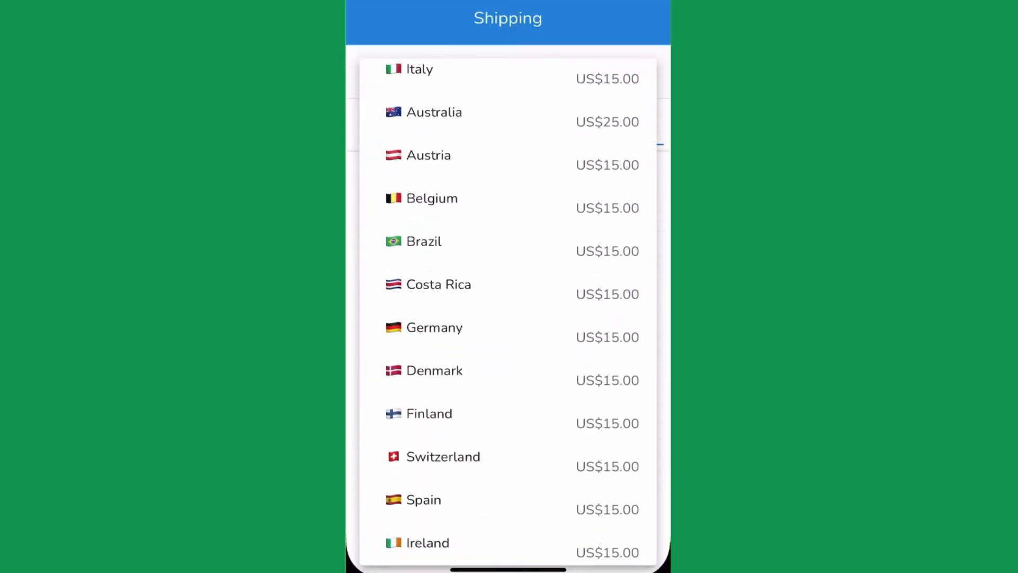
click(444, 456)
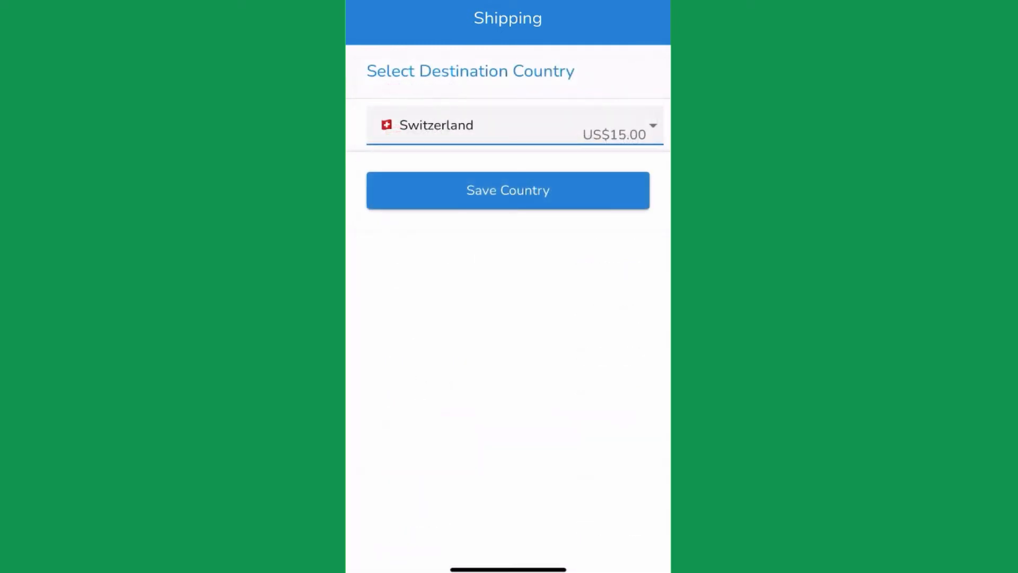
click(508, 190)
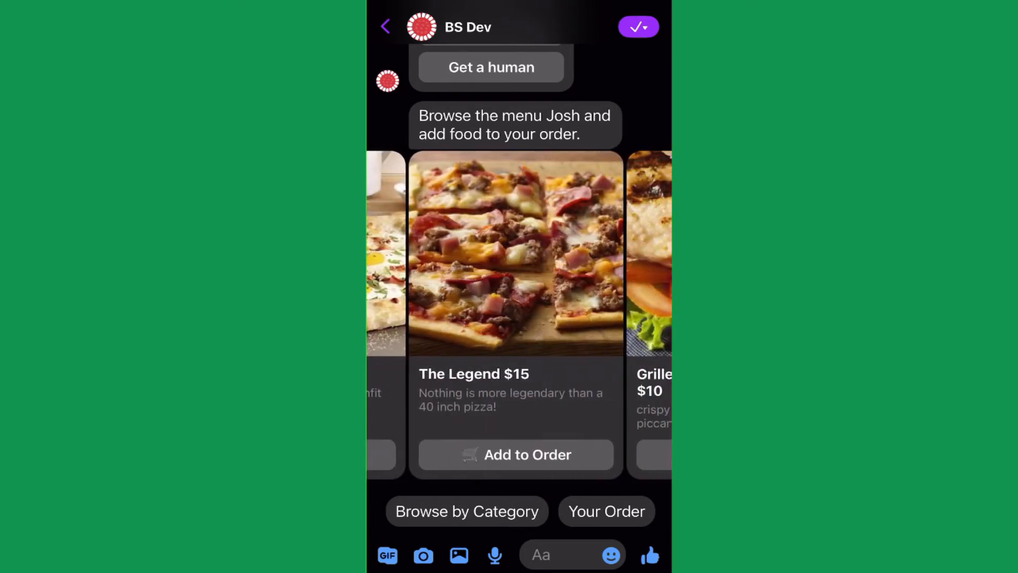
- Start an order for The Legend pizza and browse its Build your Pizza webview of sizes, toppings and quantity
click(515, 455)
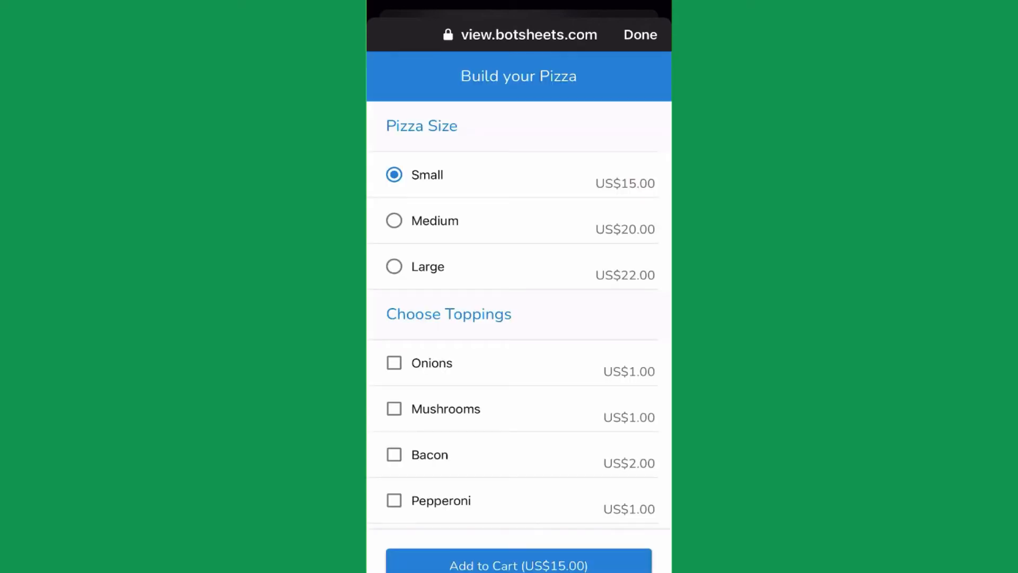
scroll(down, 3)
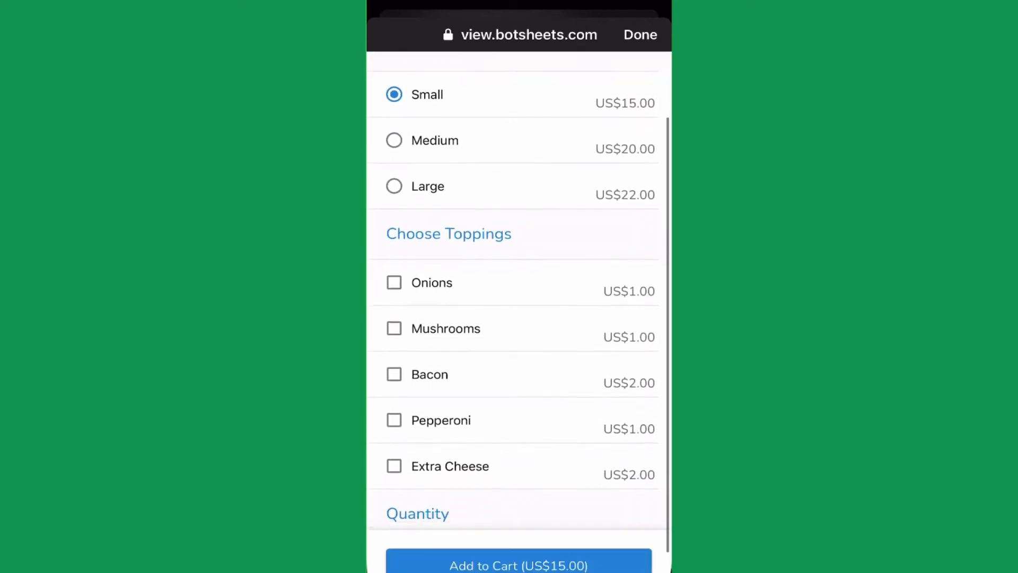
scroll(down, 3)
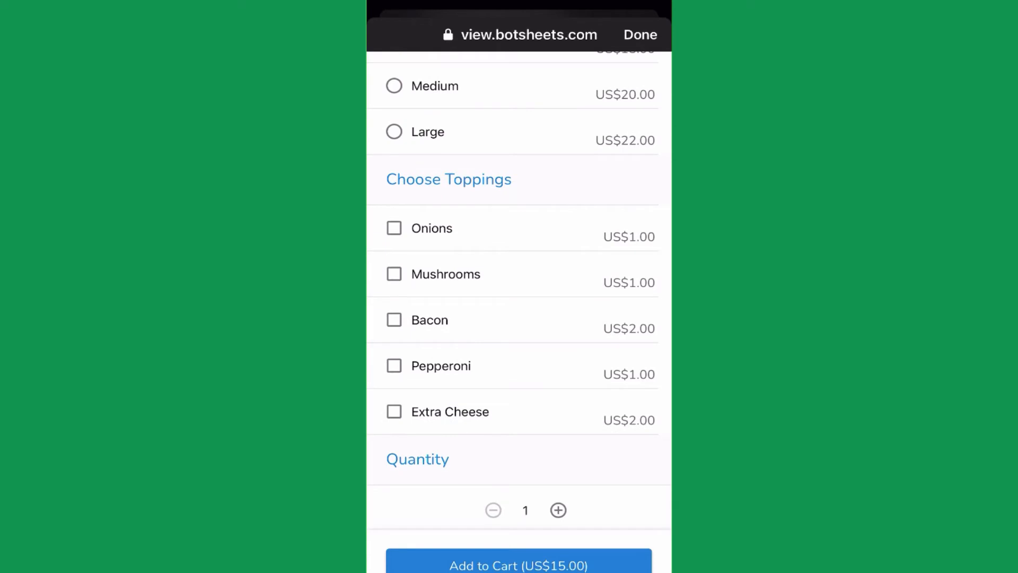
click(394, 319)
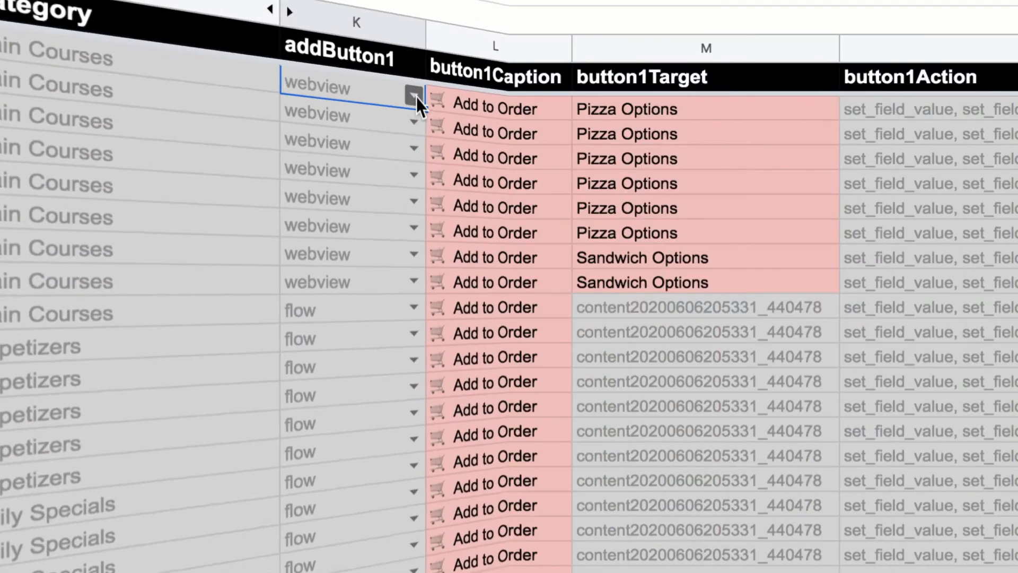
click(411, 97)
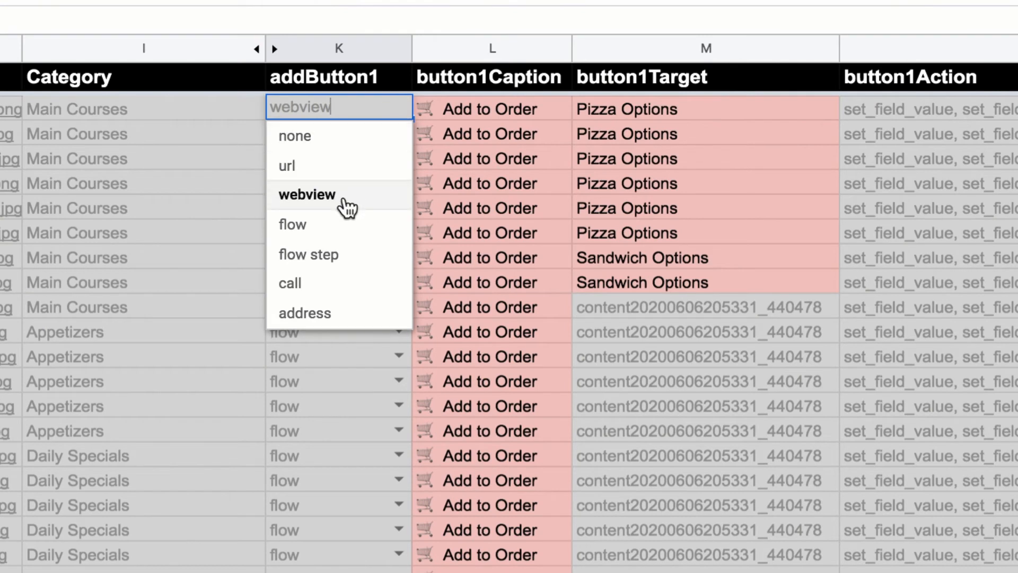
mouse_move(356, 207)
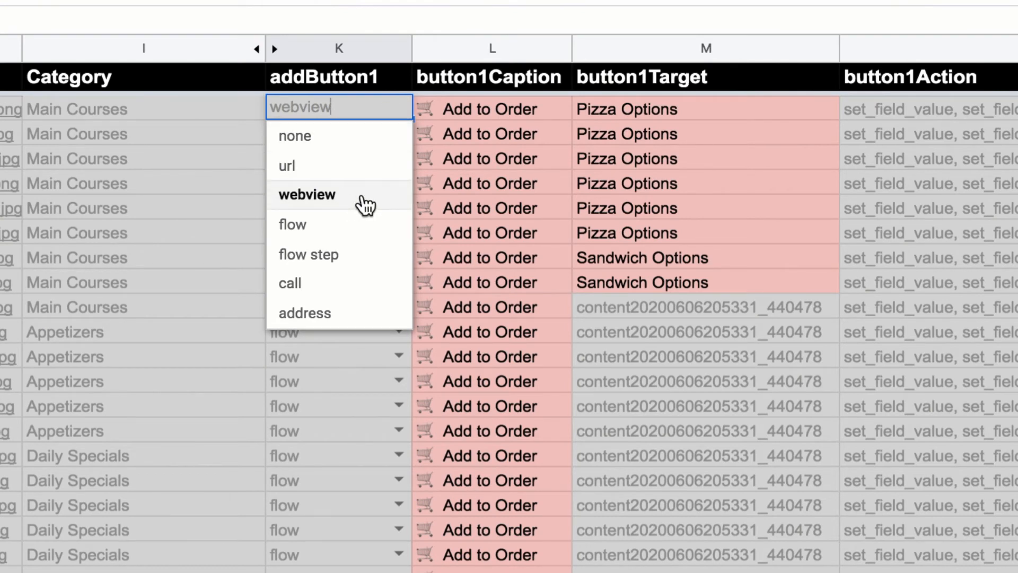
click(306, 194)
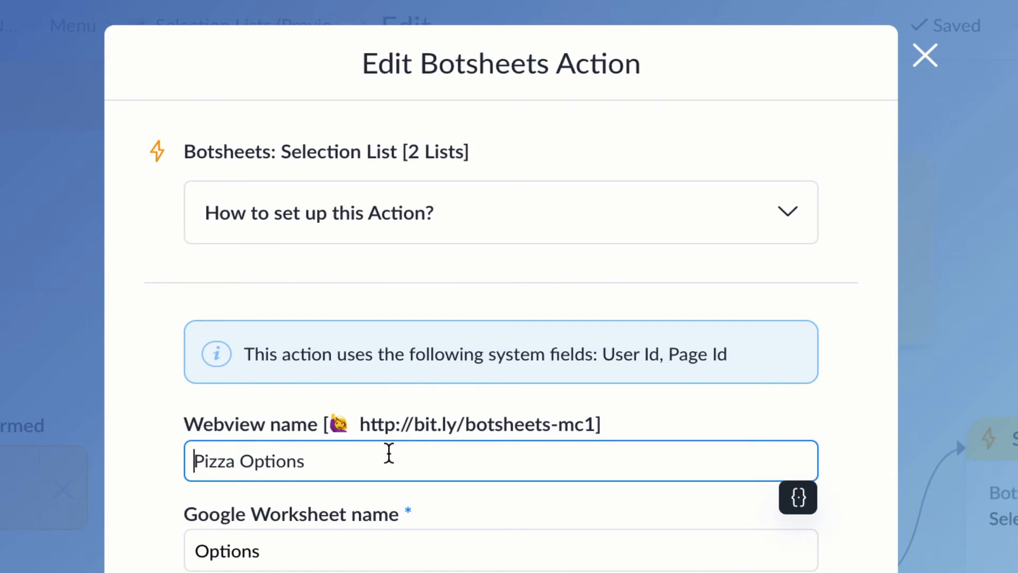
- Dismiss the Edit Botsheets Action dialog, returning to the Pizza Options step with its Selection List action
click(924, 55)
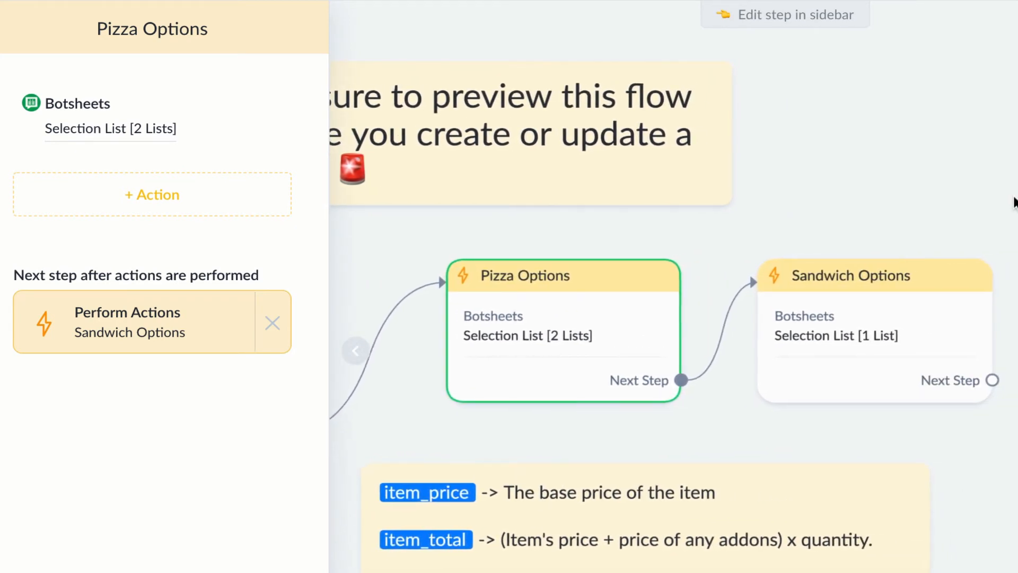
mouse_move(769, 209)
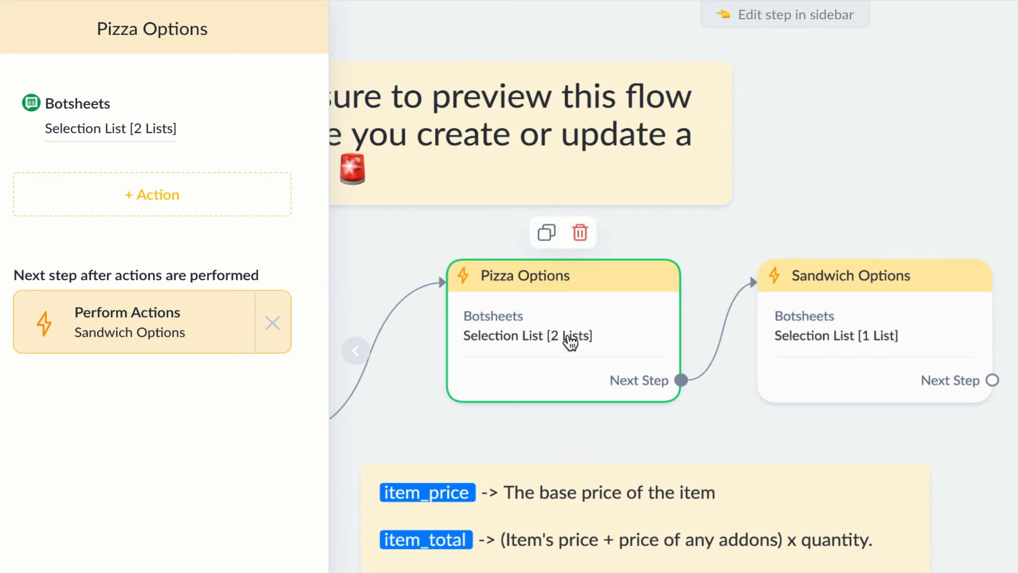
mouse_move(568, 360)
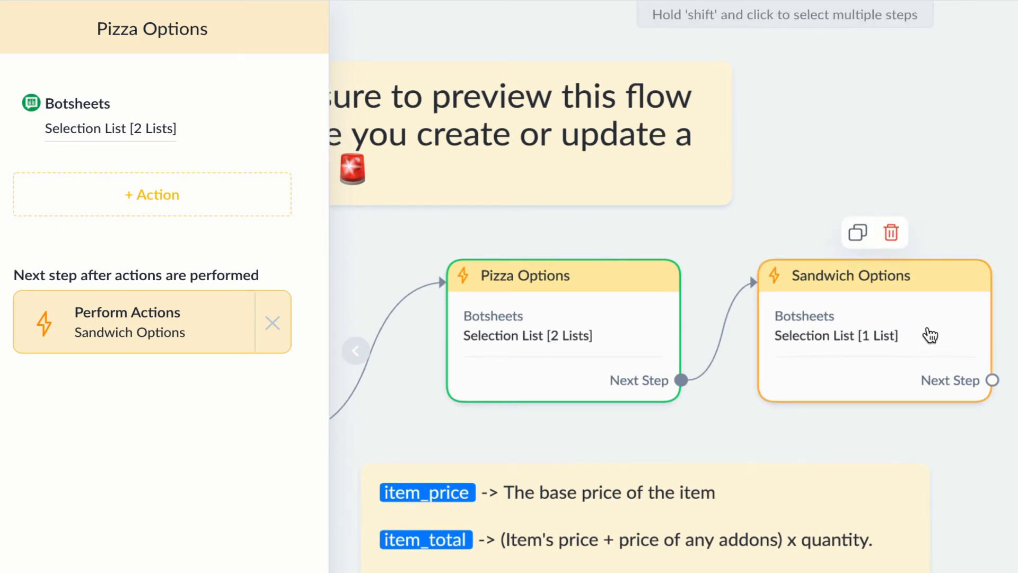
mouse_move(920, 339)
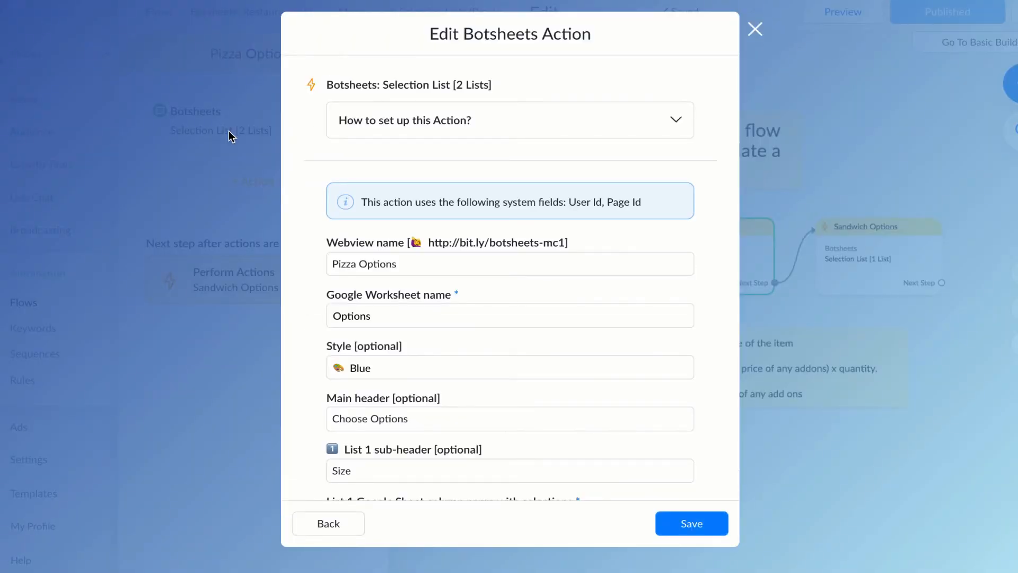
double_click(470, 85)
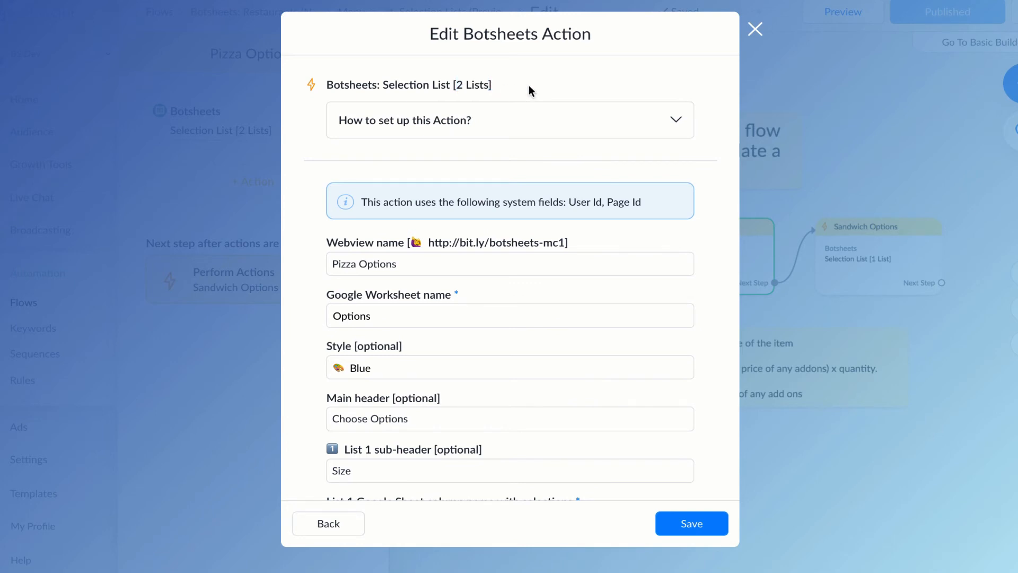
mouse_move(300, 319)
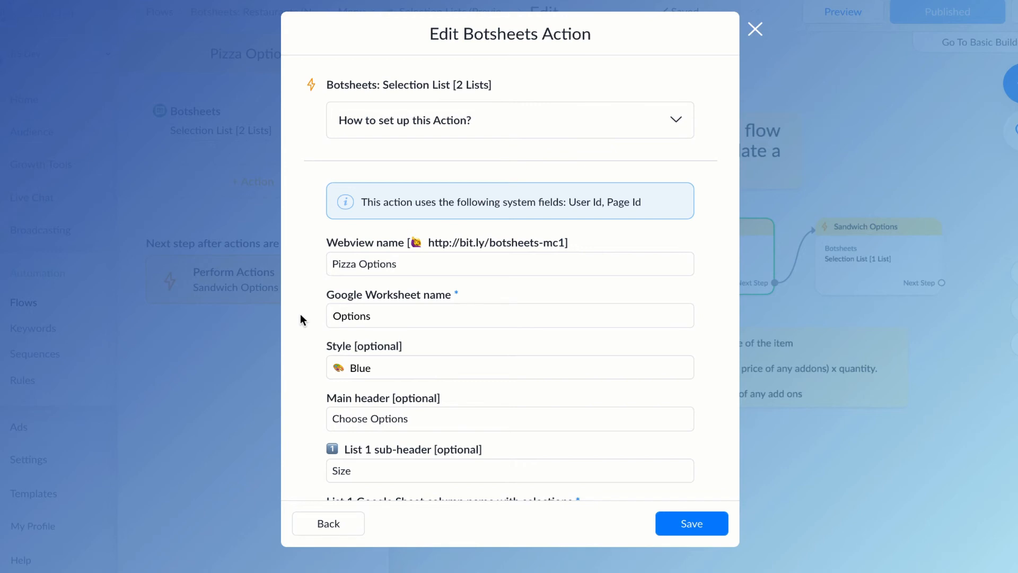
mouse_move(375, 325)
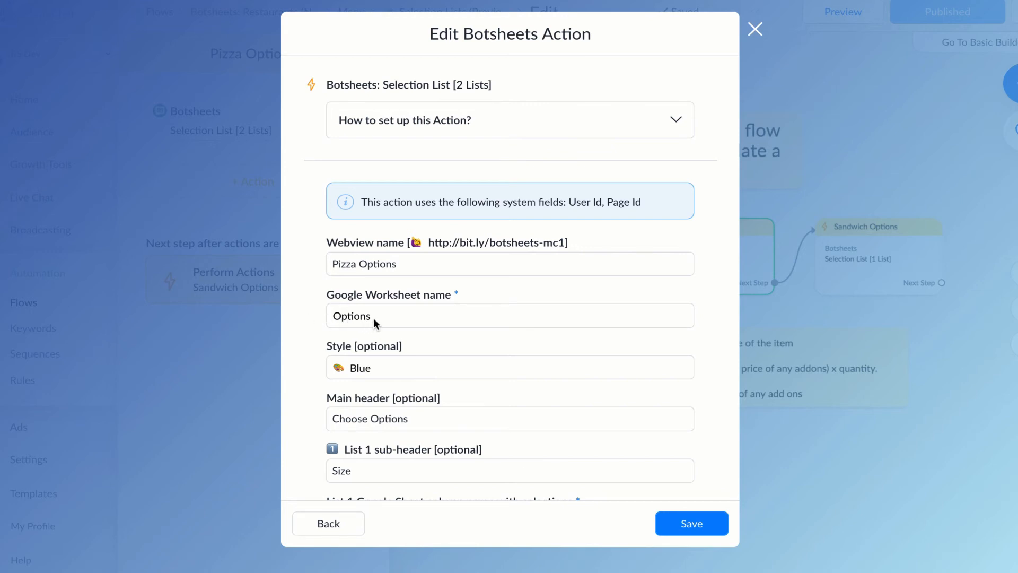
click(510, 316)
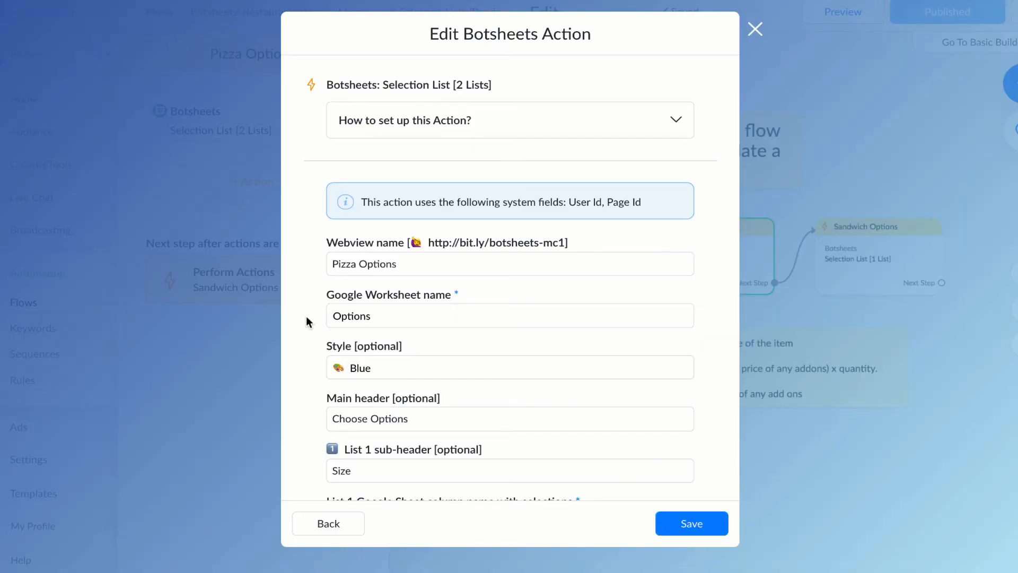
scroll(down, 3)
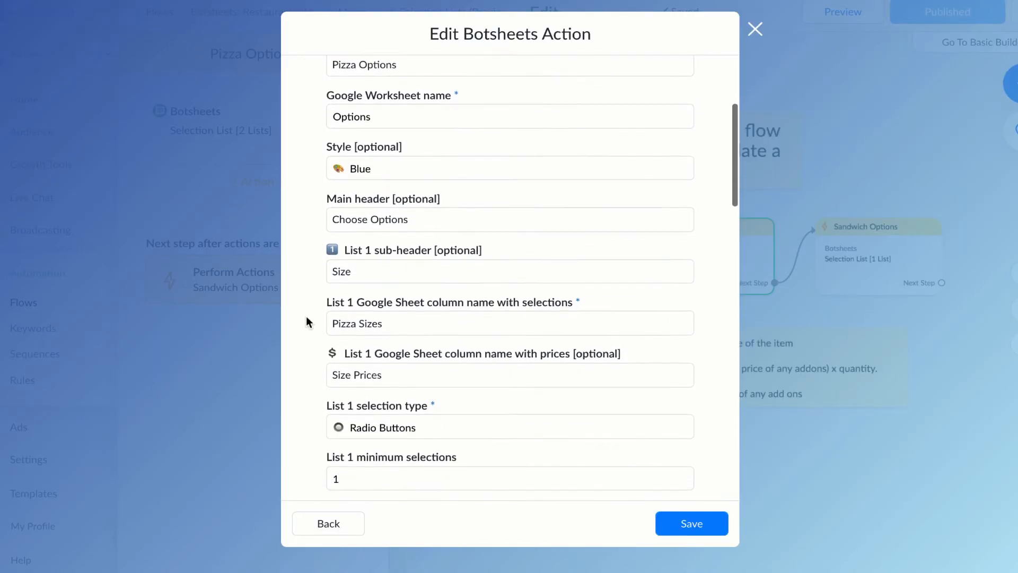
scroll(down, 3)
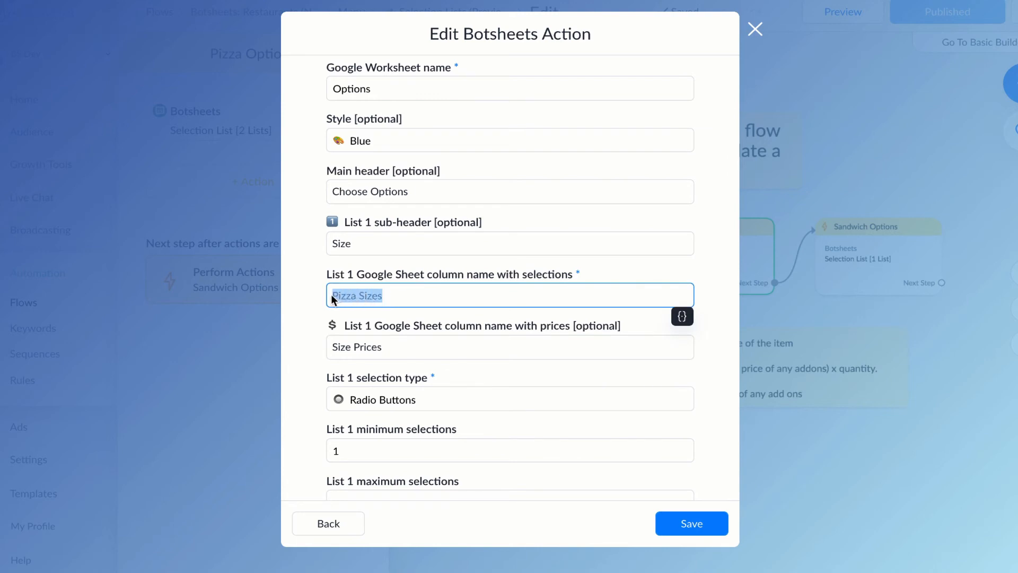
mouse_move(389, 297)
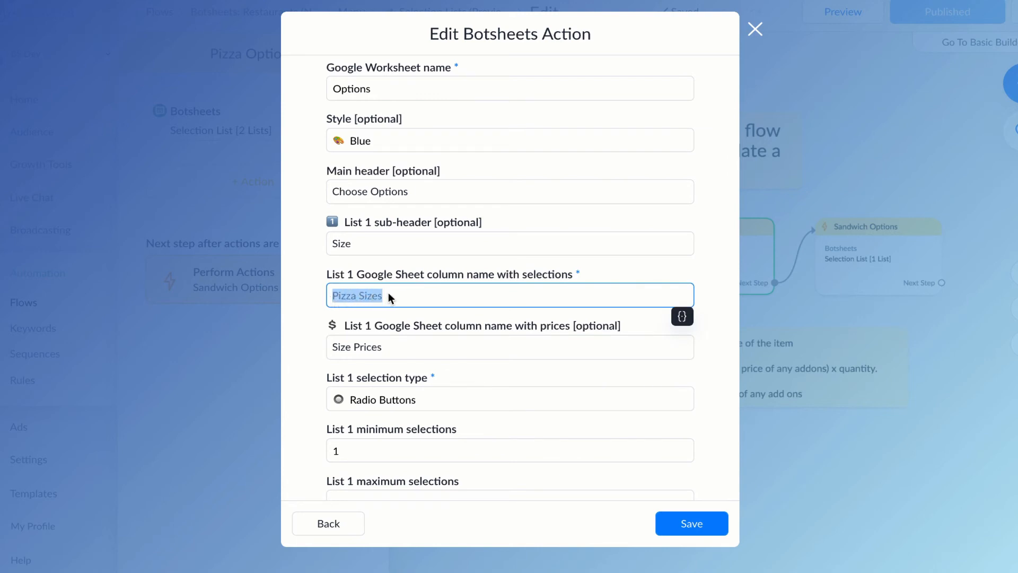
click(357, 347)
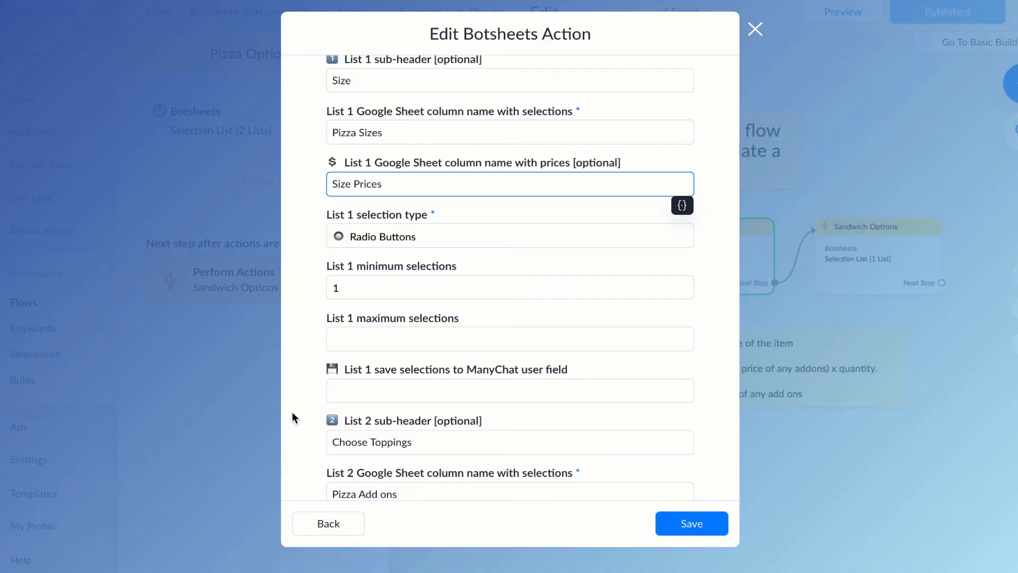
mouse_move(299, 331)
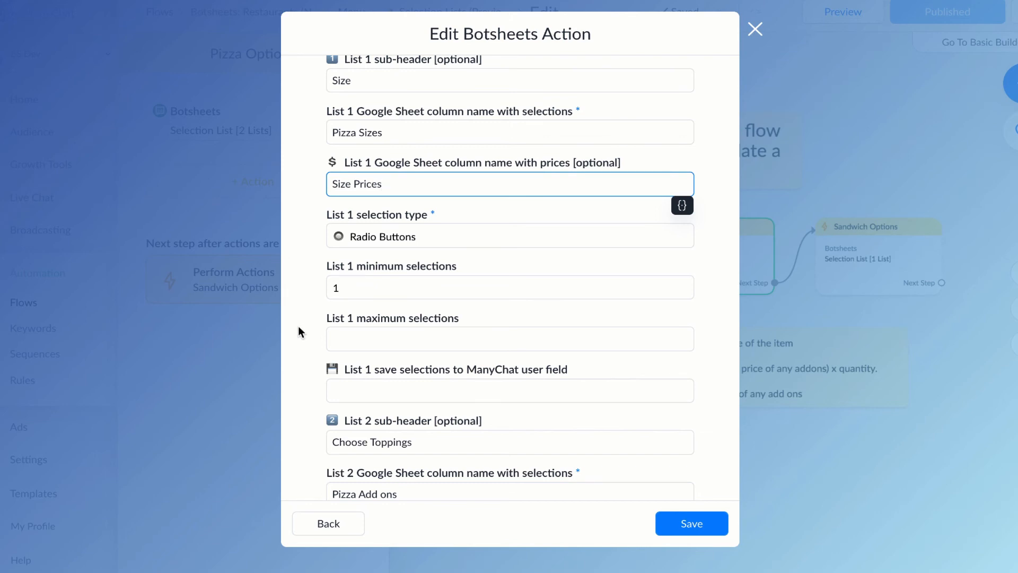
scroll(down, 3)
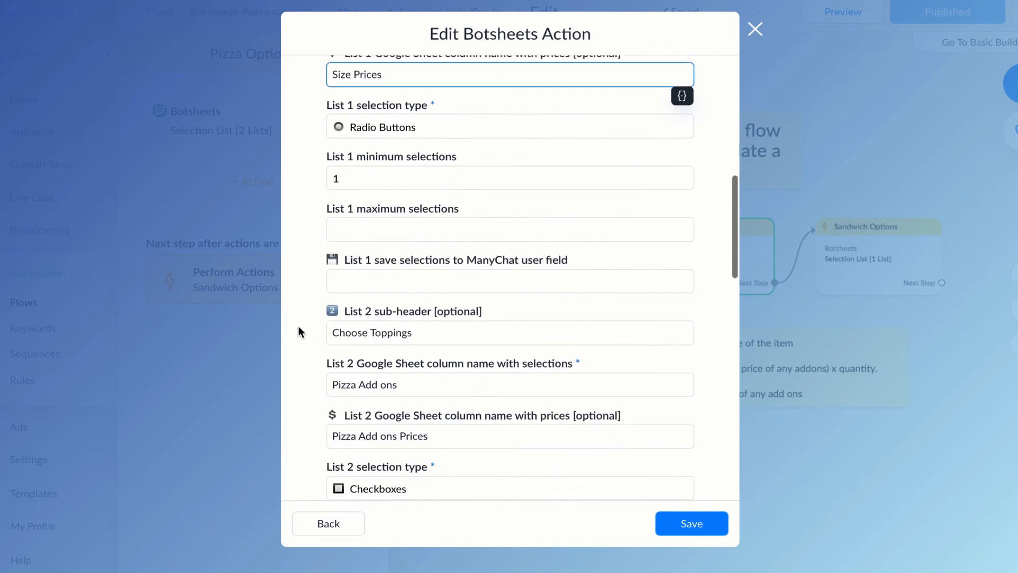
scroll(down, 3)
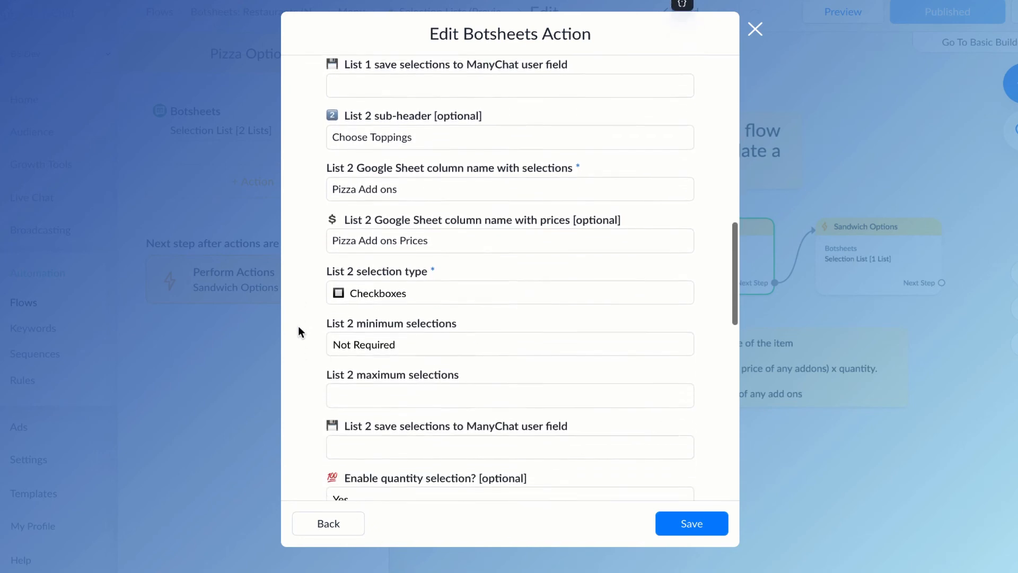
scroll(down, 3)
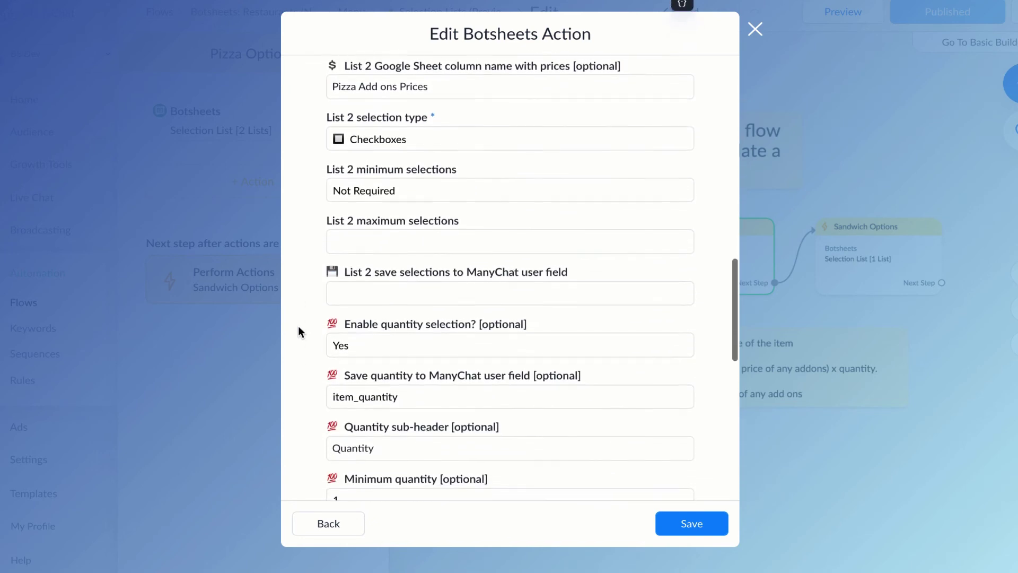
scroll(down, 3)
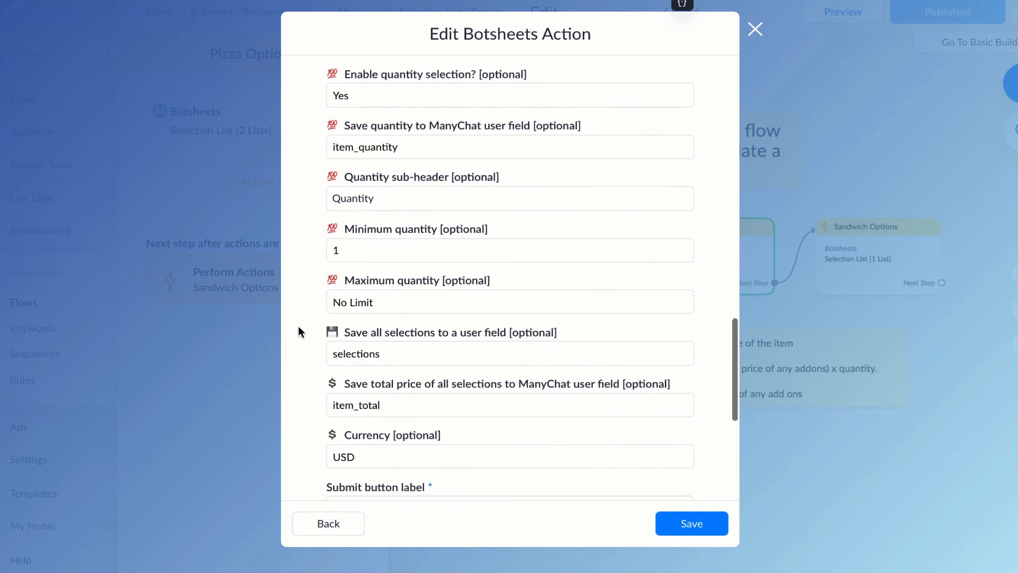
scroll(down, 3)
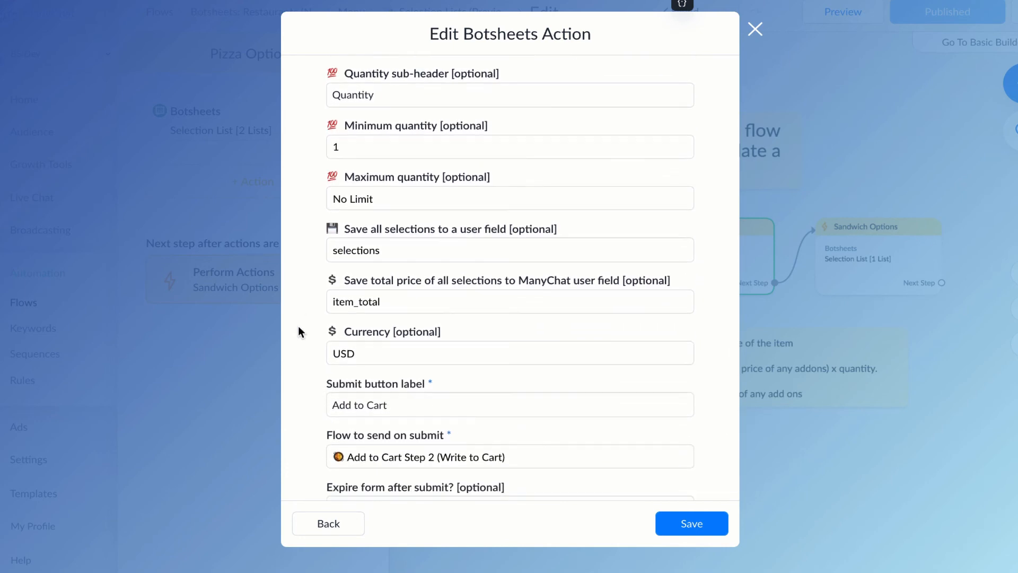
click(510, 301)
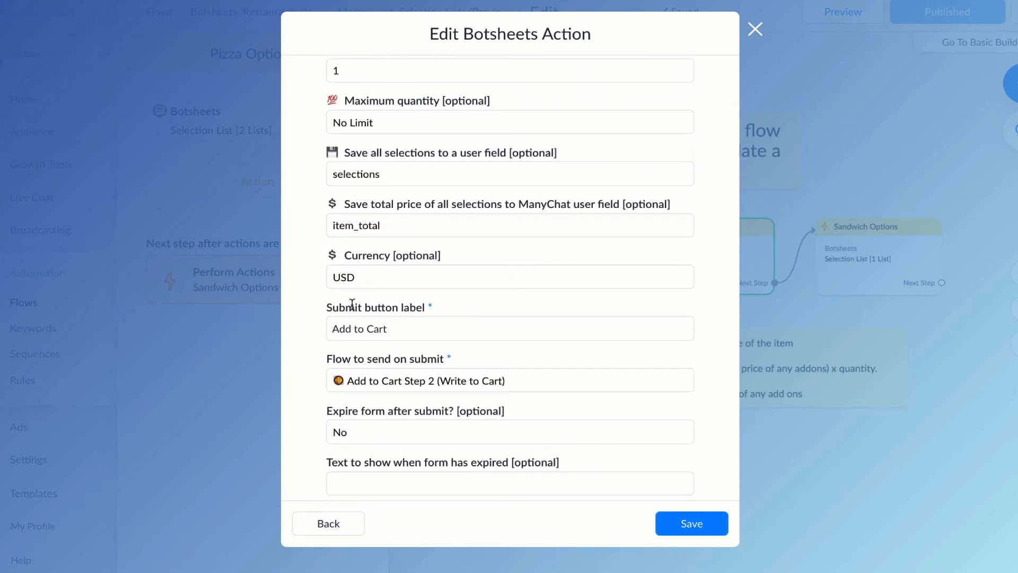
mouse_move(433, 296)
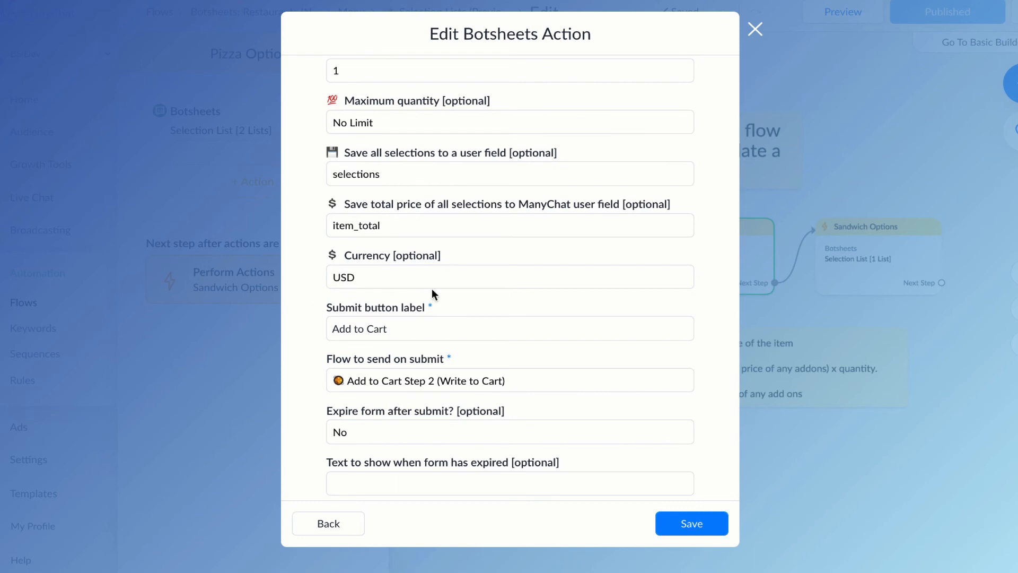
scroll(up, 3)
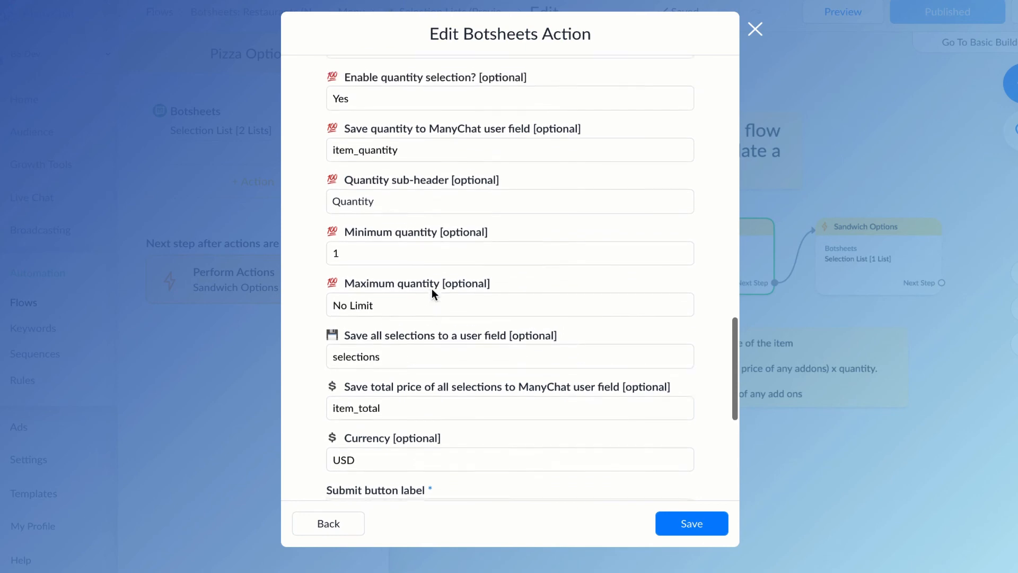
scroll(up, 3)
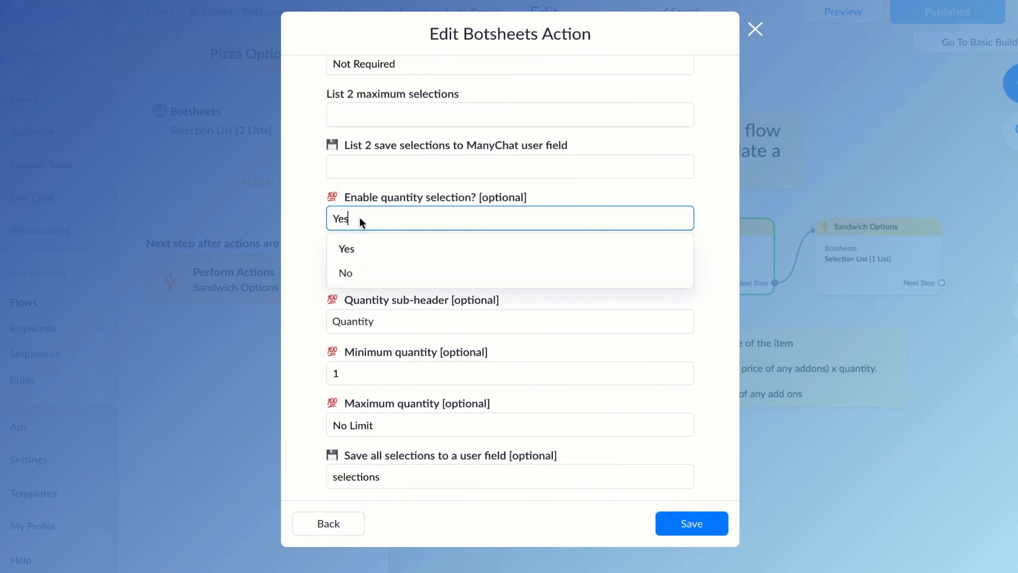
click(346, 248)
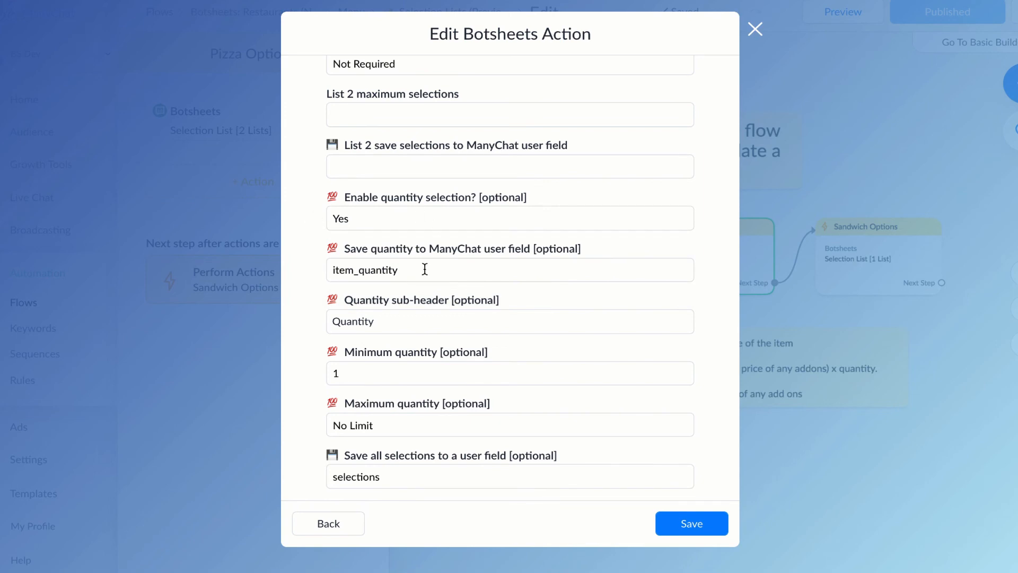
scroll(down, 3)
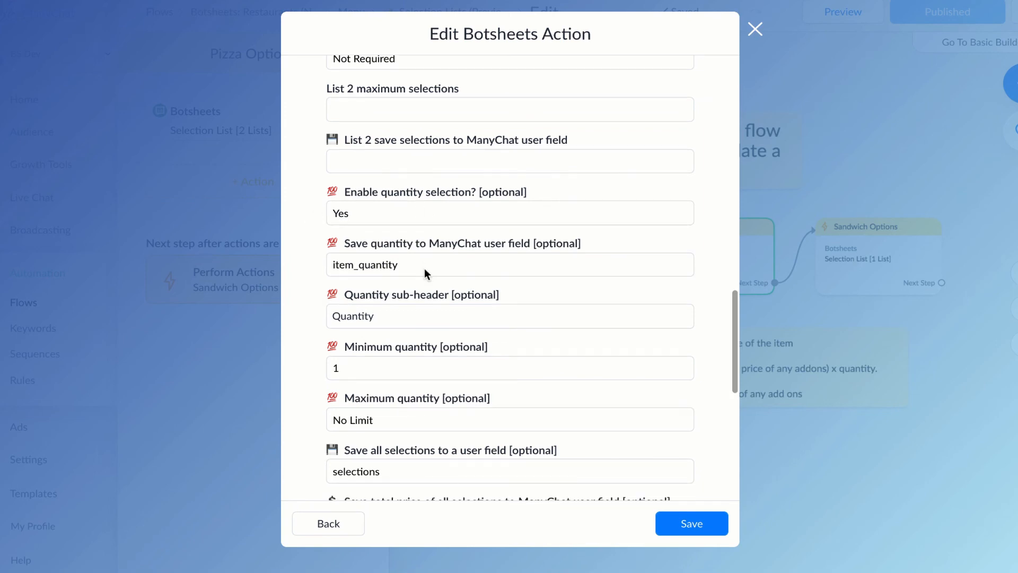
scroll(down, 3)
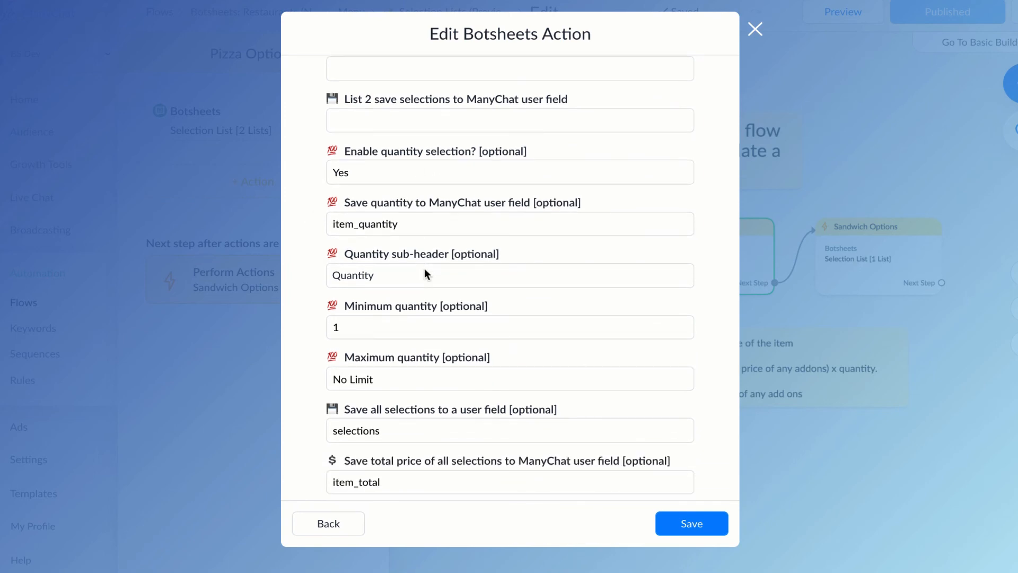
scroll(down, 3)
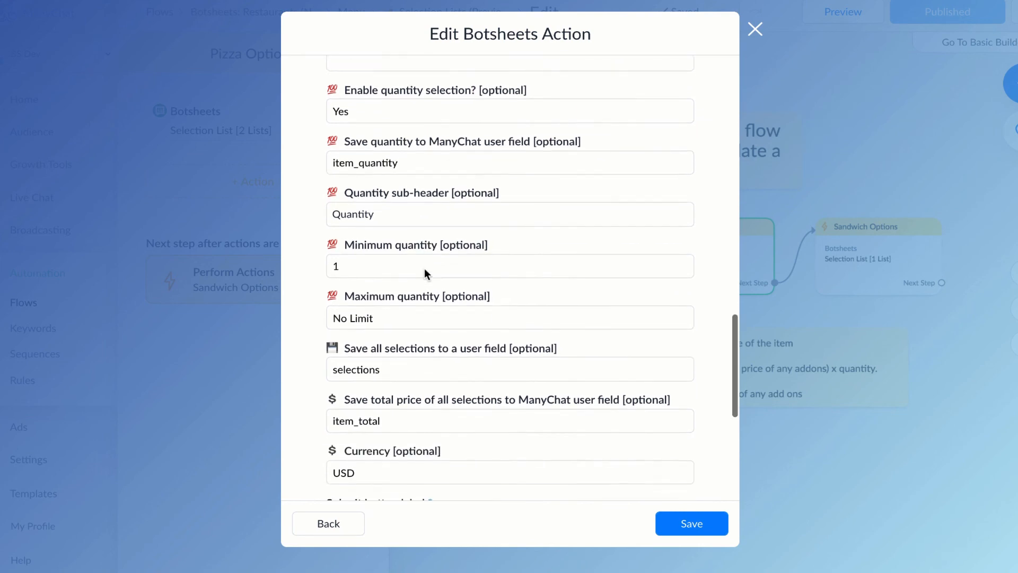
scroll(down, 3)
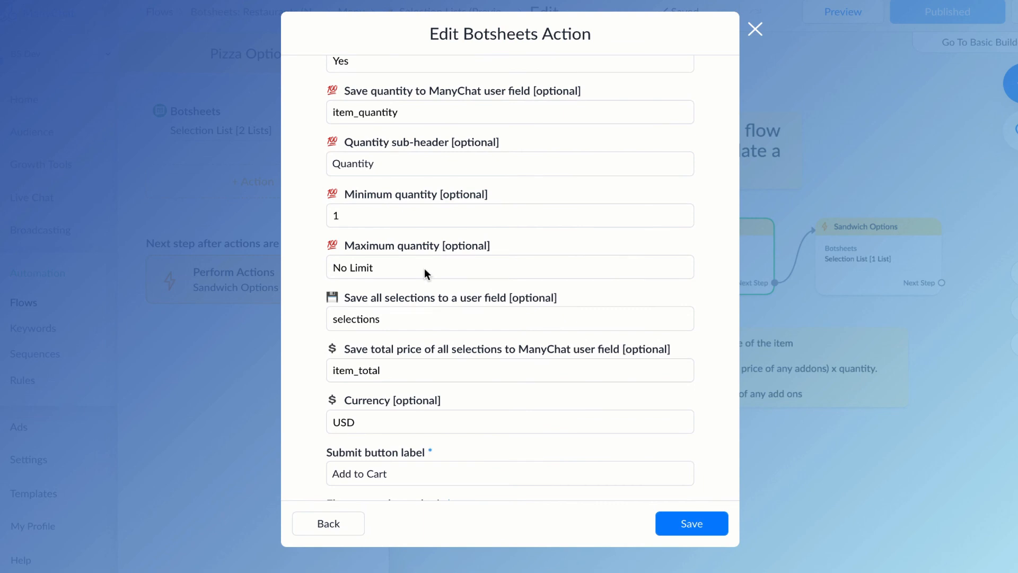
scroll(down, 3)
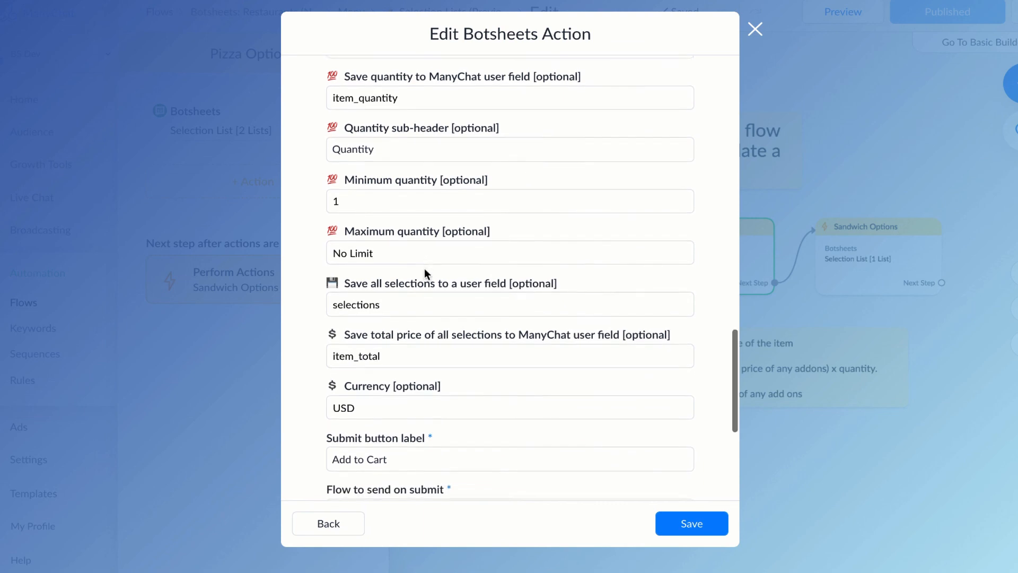
scroll(down, 3)
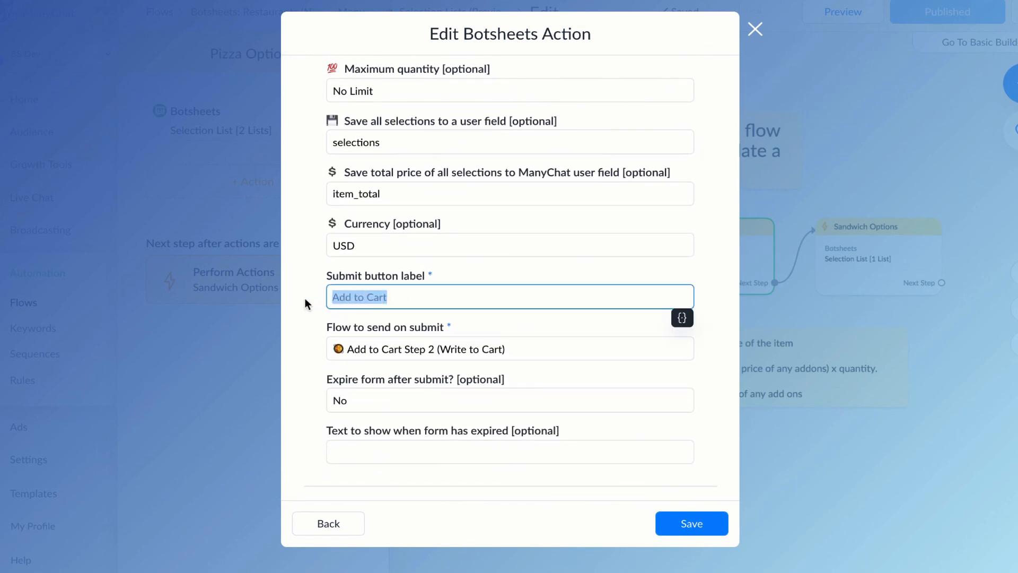
click(518, 349)
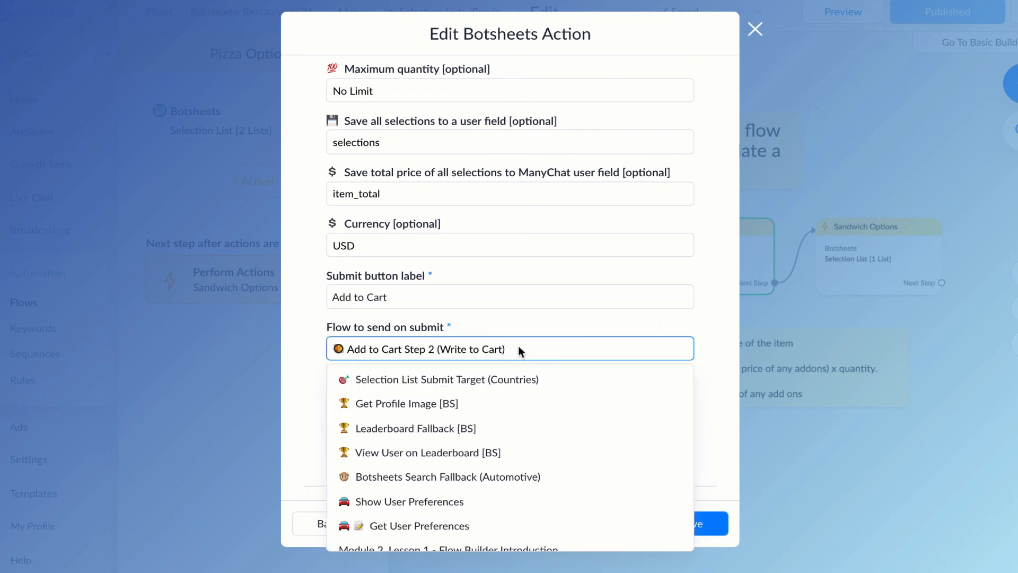
mouse_move(314, 322)
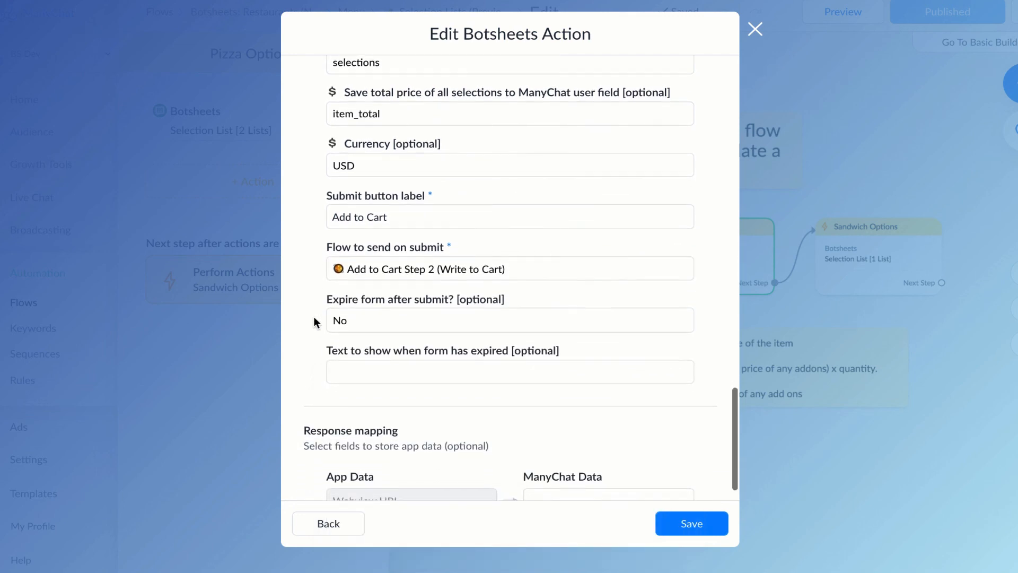
scroll(down, 3)
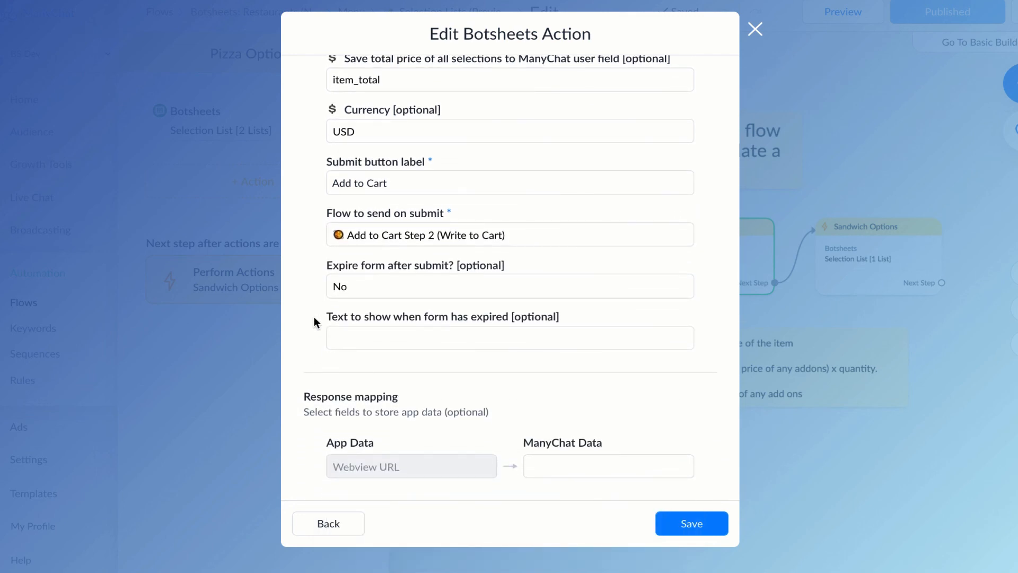
mouse_move(755, 29)
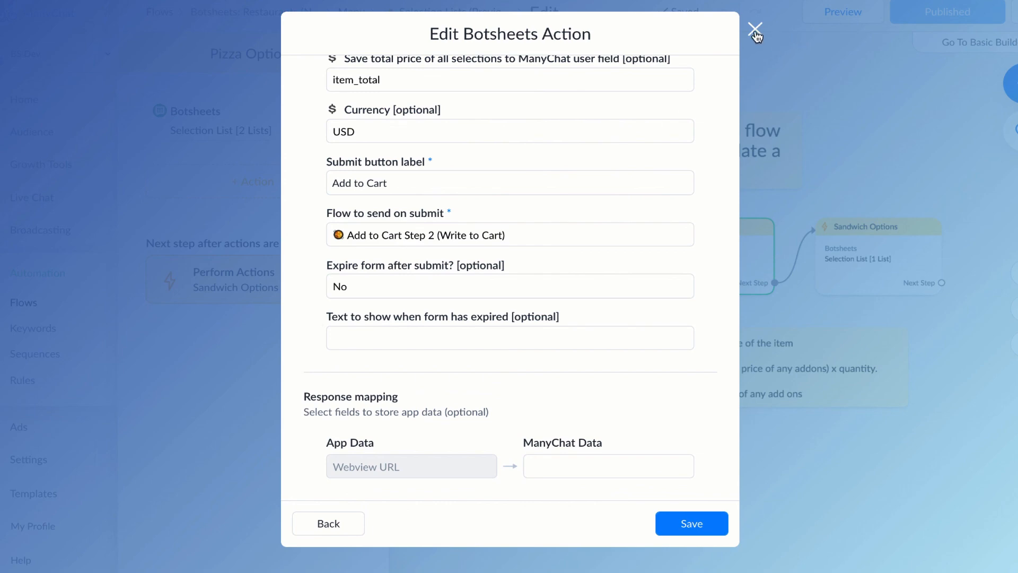
- Close the Botsheets action editor without changes and return to the flow canvas
click(756, 33)
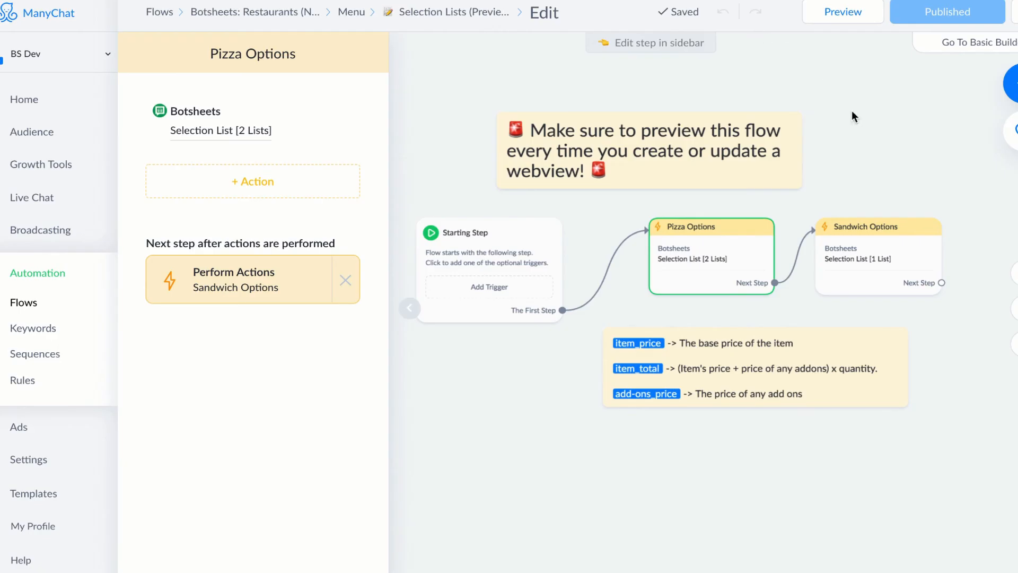
mouse_move(943, 413)
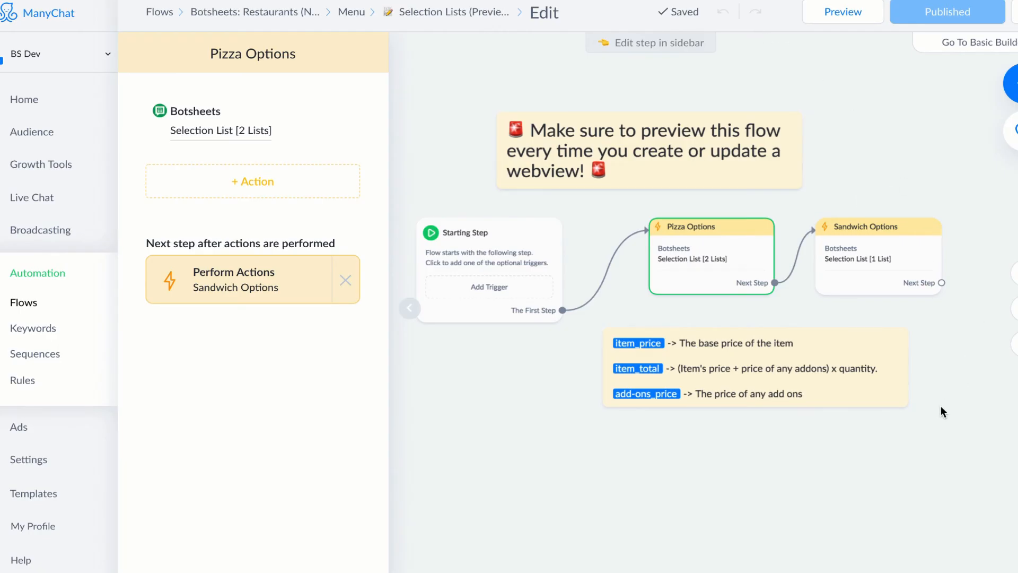
click(842, 12)
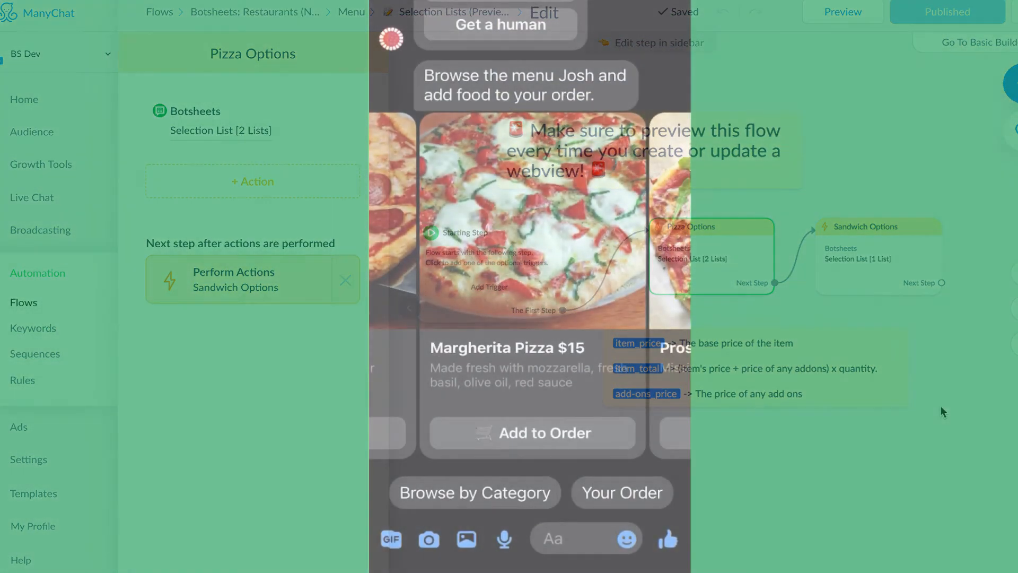